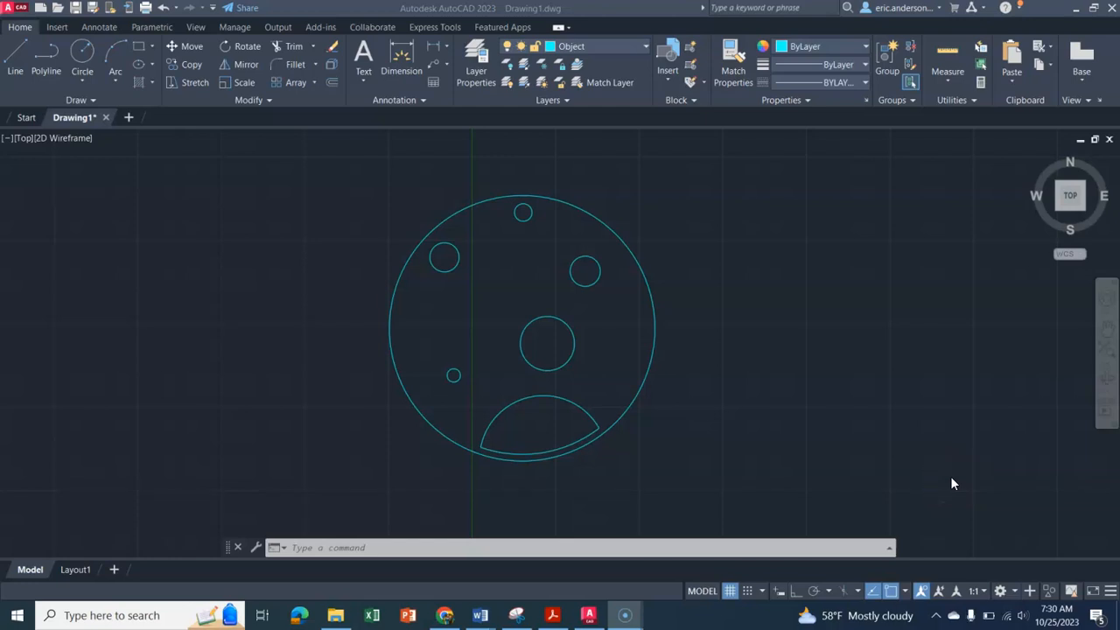
mouse_move(866, 272)
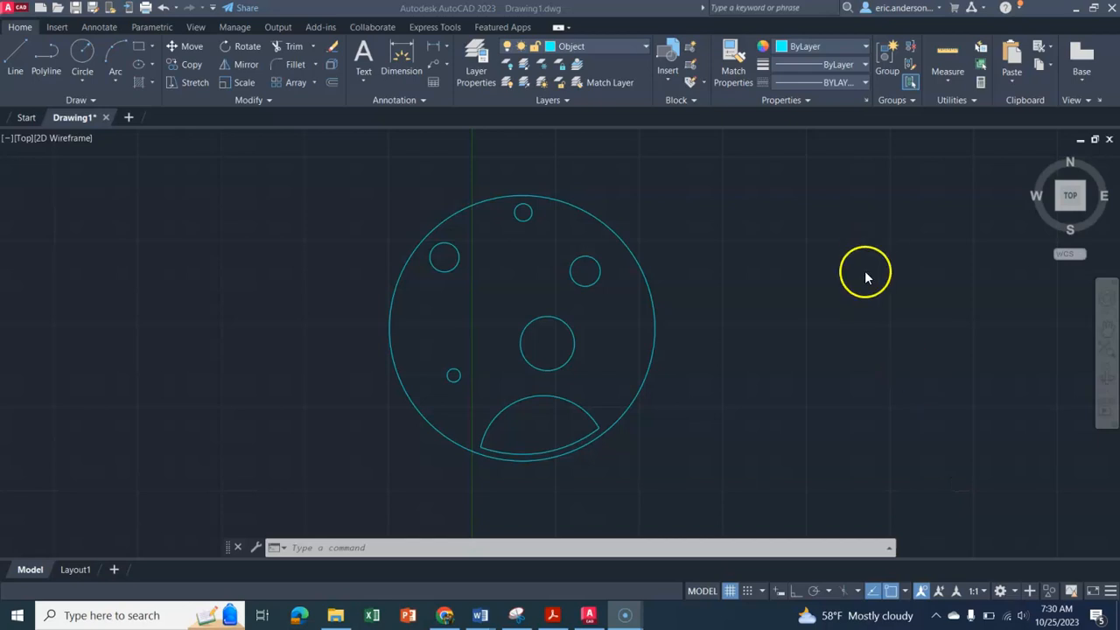
mouse_move(501, 147)
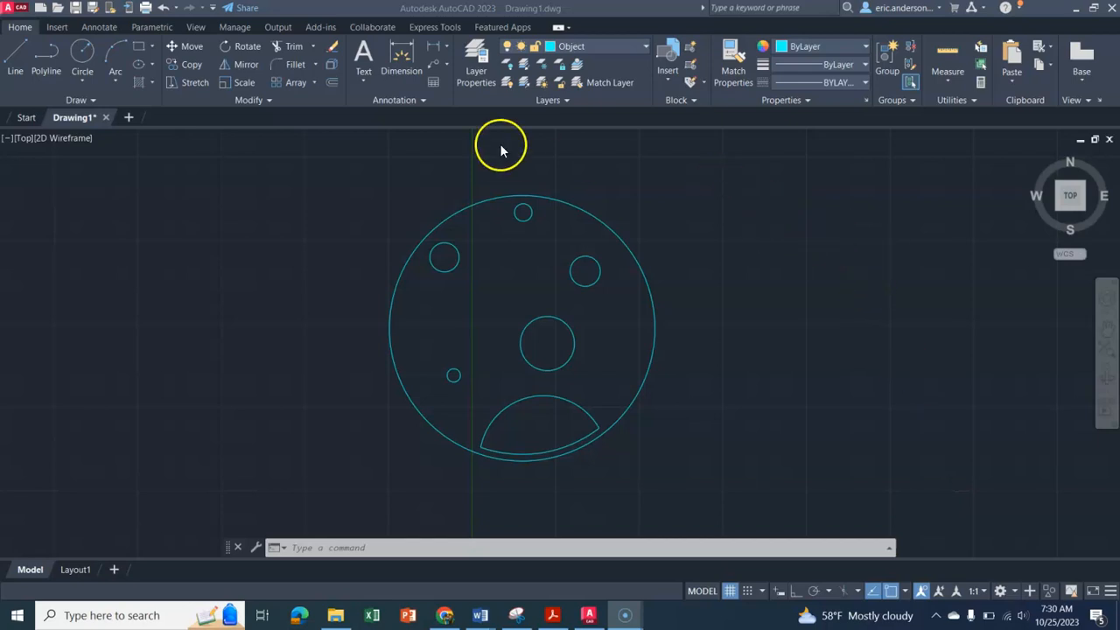
mouse_move(406, 280)
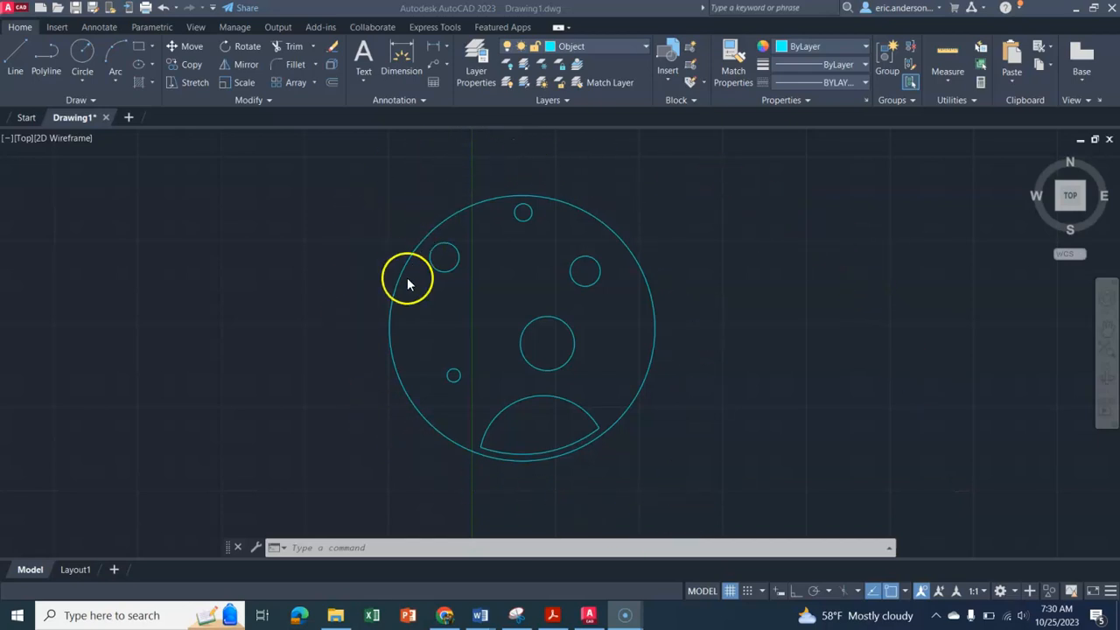
mouse_move(690, 227)
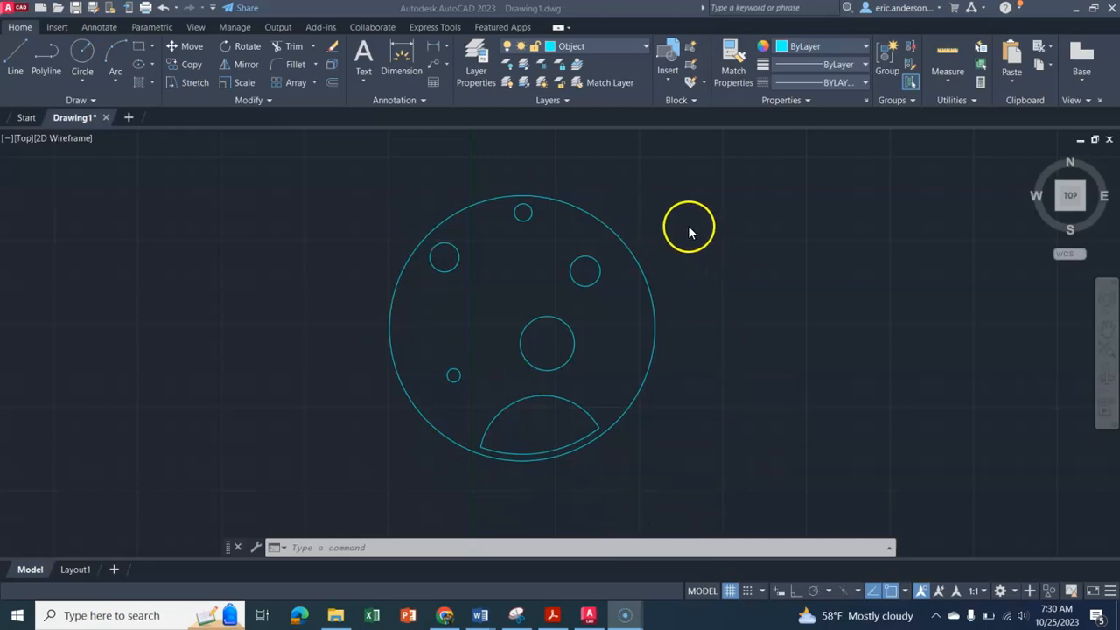
mouse_move(663, 406)
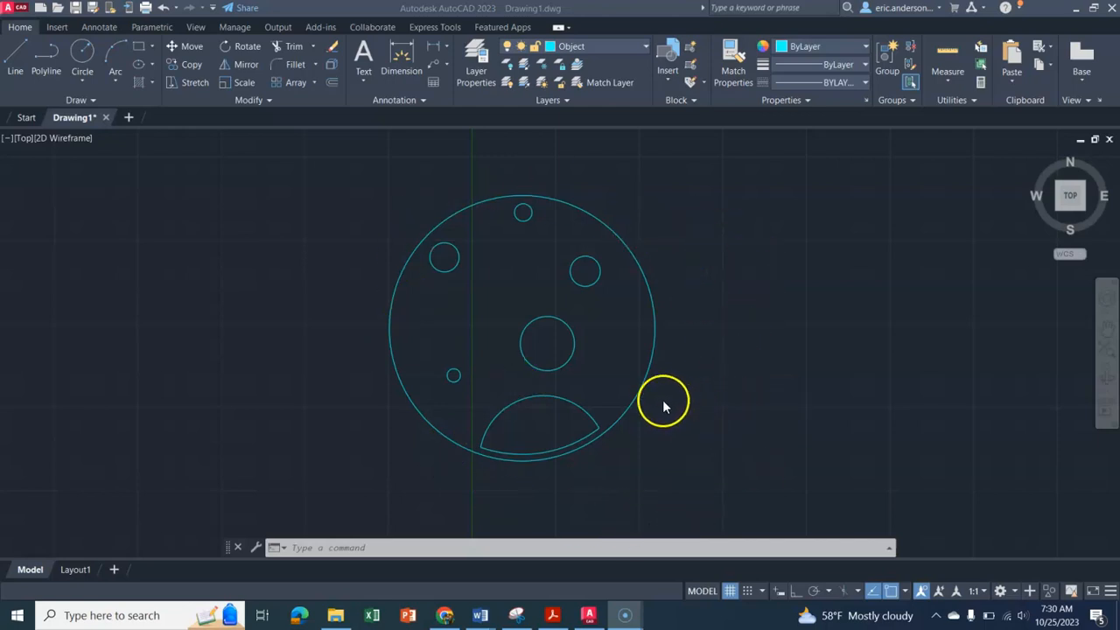
mouse_move(620, 243)
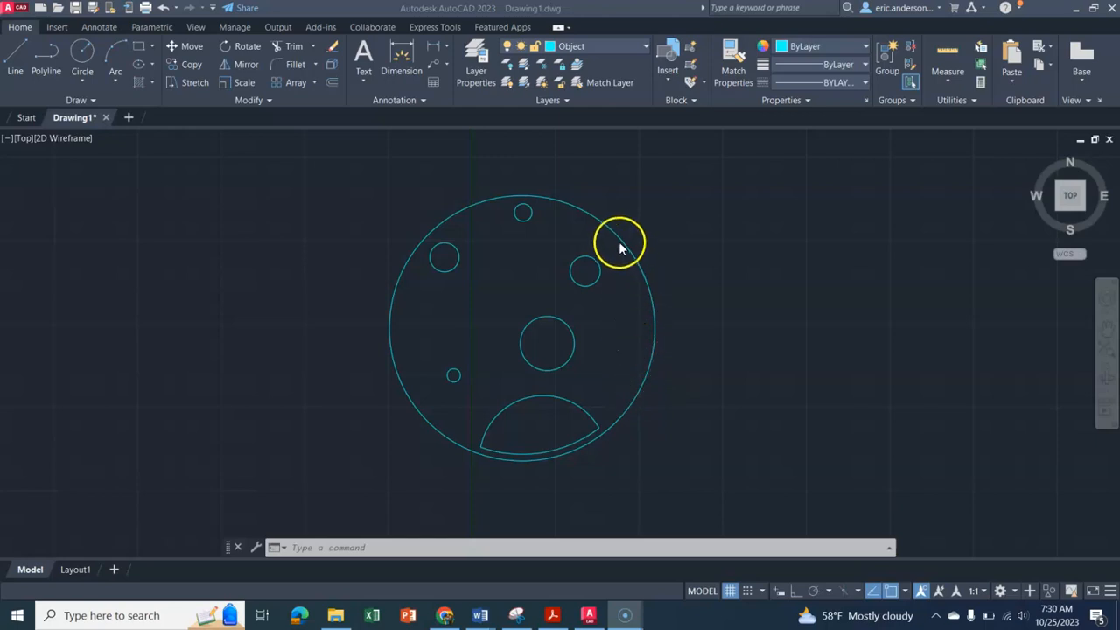
mouse_move(457, 312)
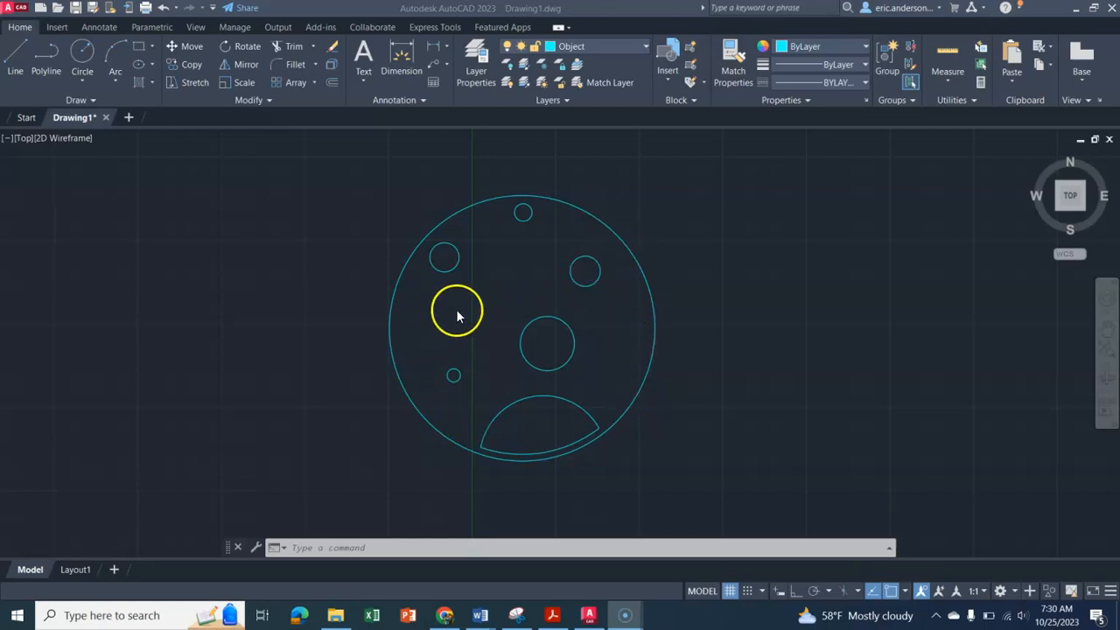
mouse_move(445, 336)
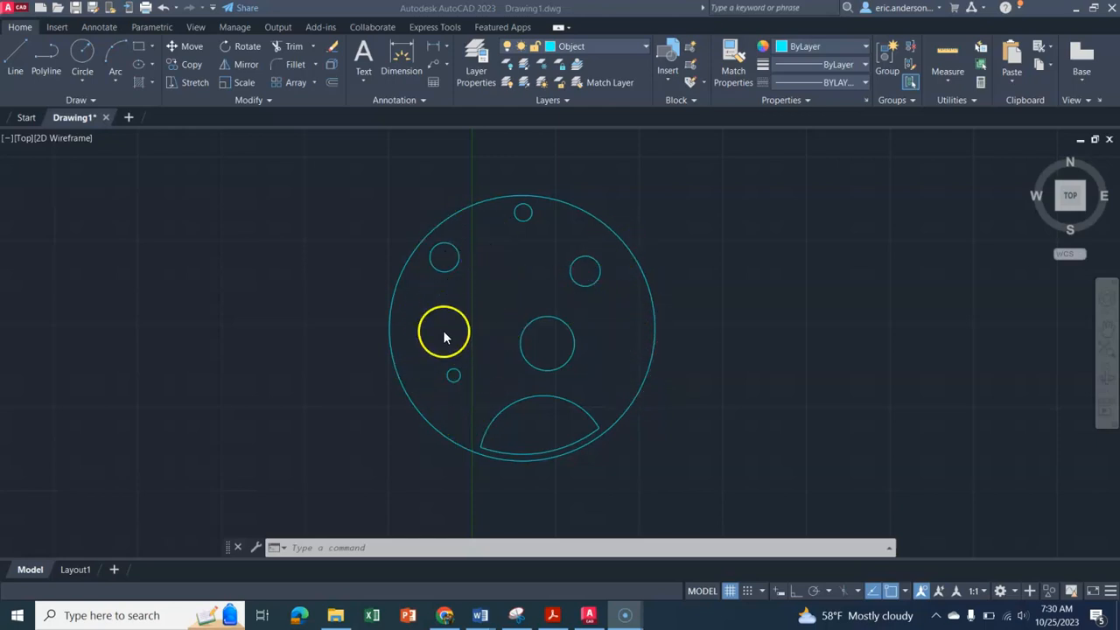
mouse_move(534, 362)
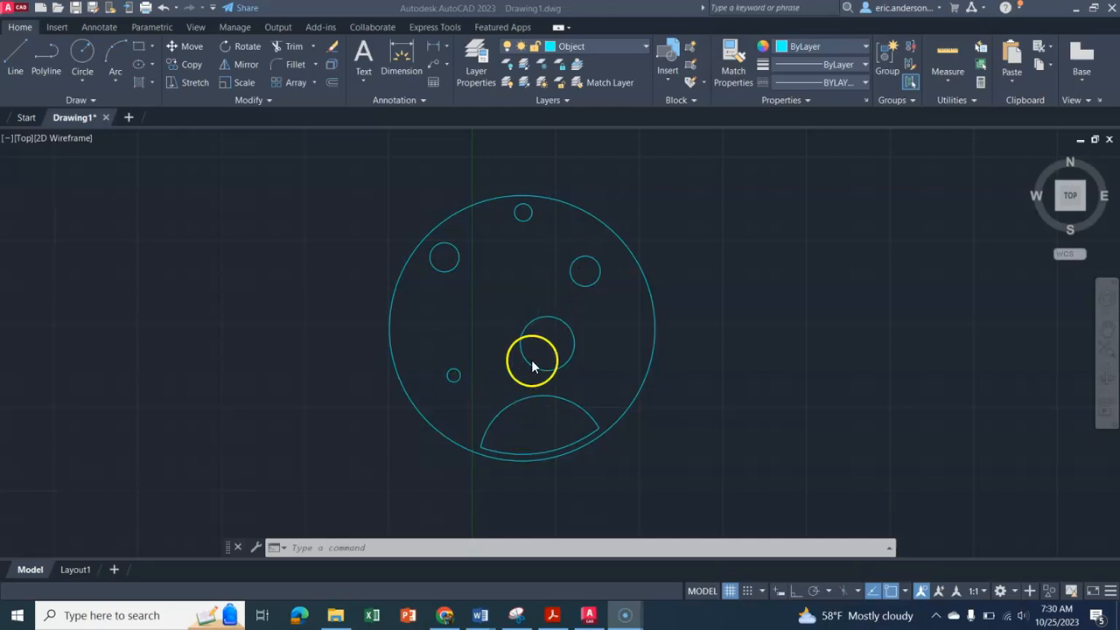
mouse_move(585, 273)
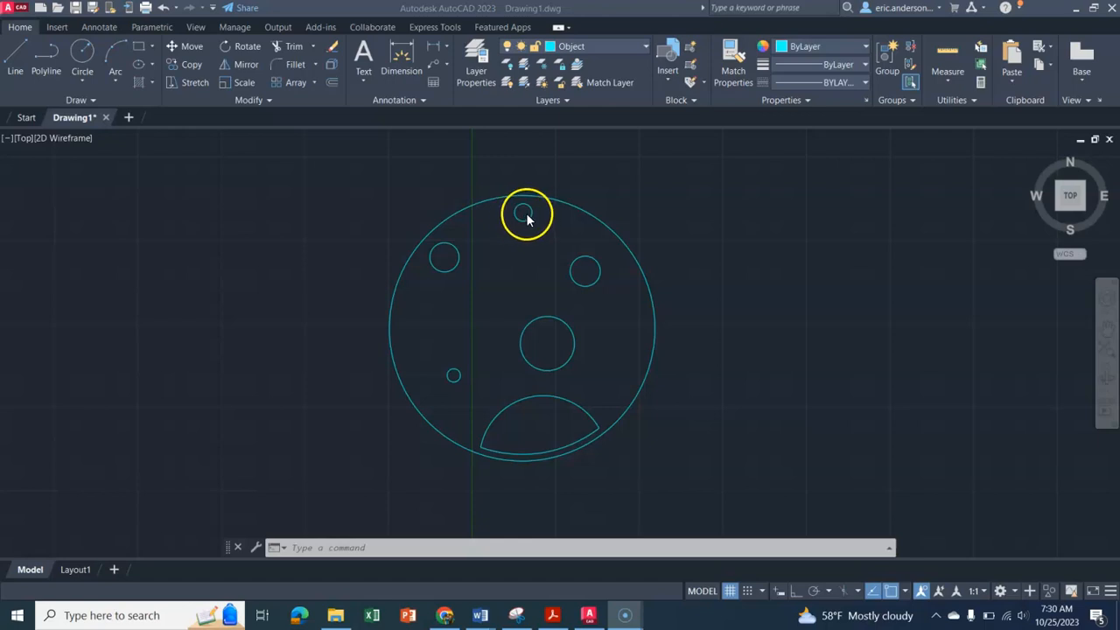
mouse_move(880, 403)
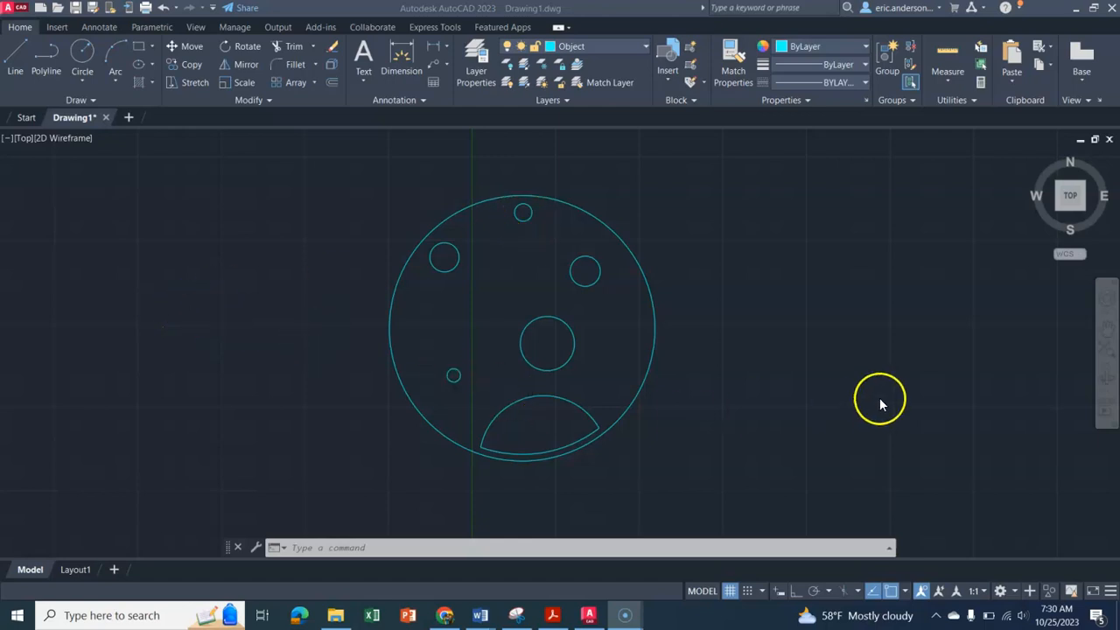
mouse_move(392, 294)
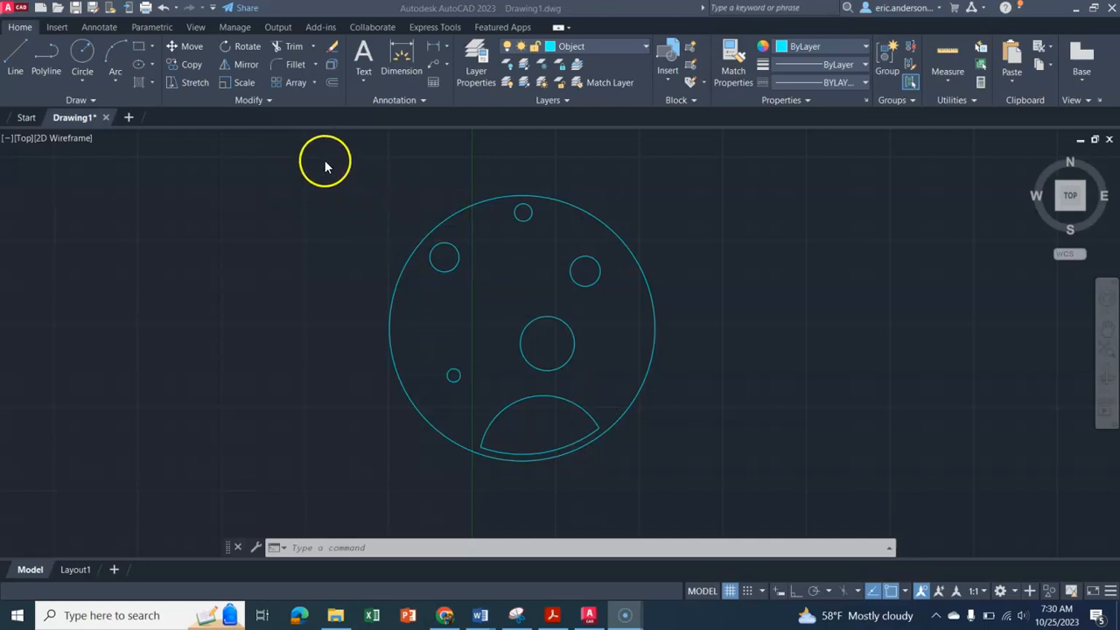
mouse_move(348, 178)
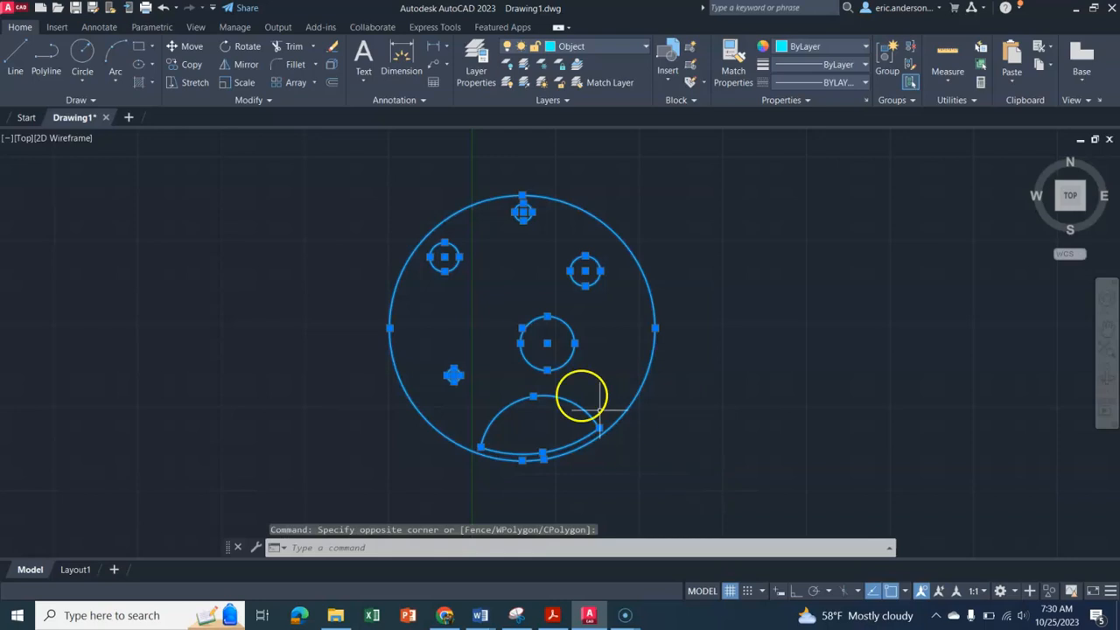
Window-select the whole moon sketch so its two arcs can be joined into one polyline
left_click(252, 98)
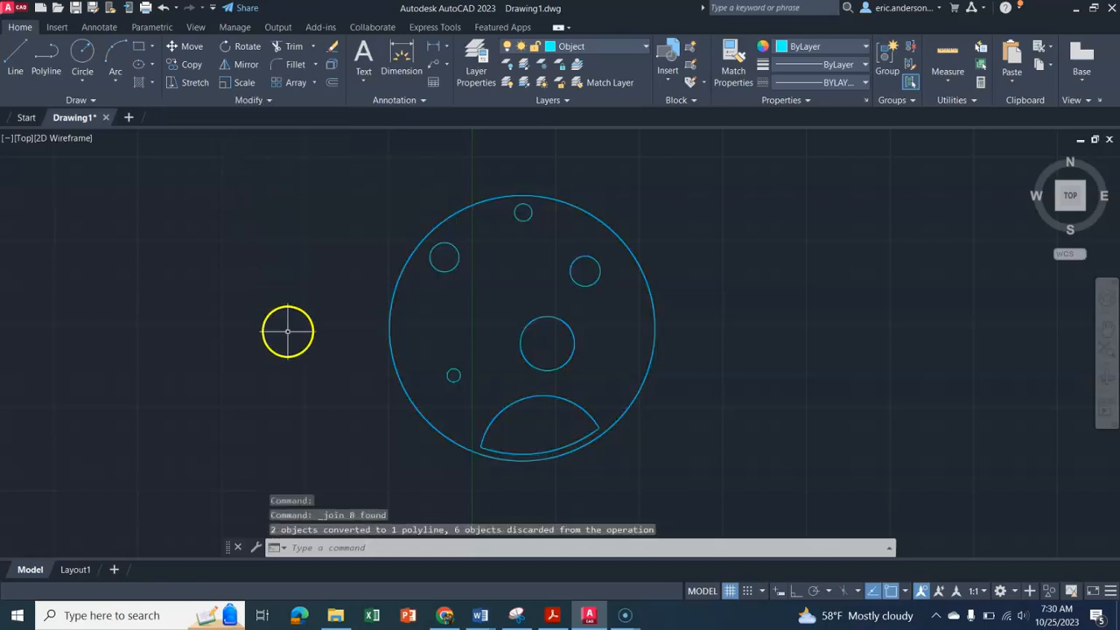
mouse_move(501, 278)
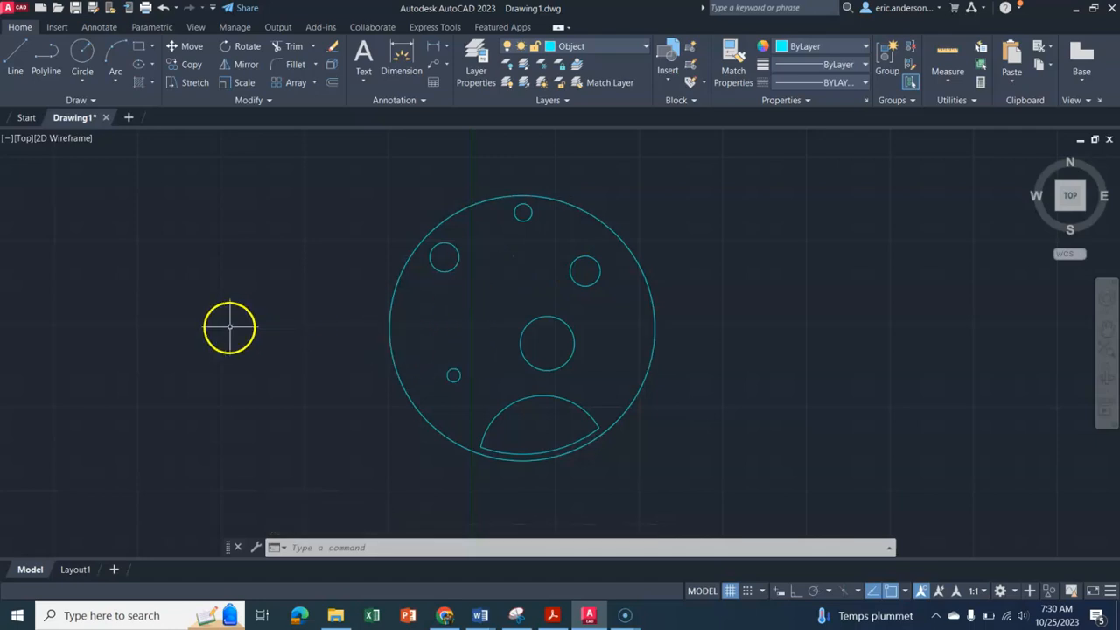
mouse_move(399, 392)
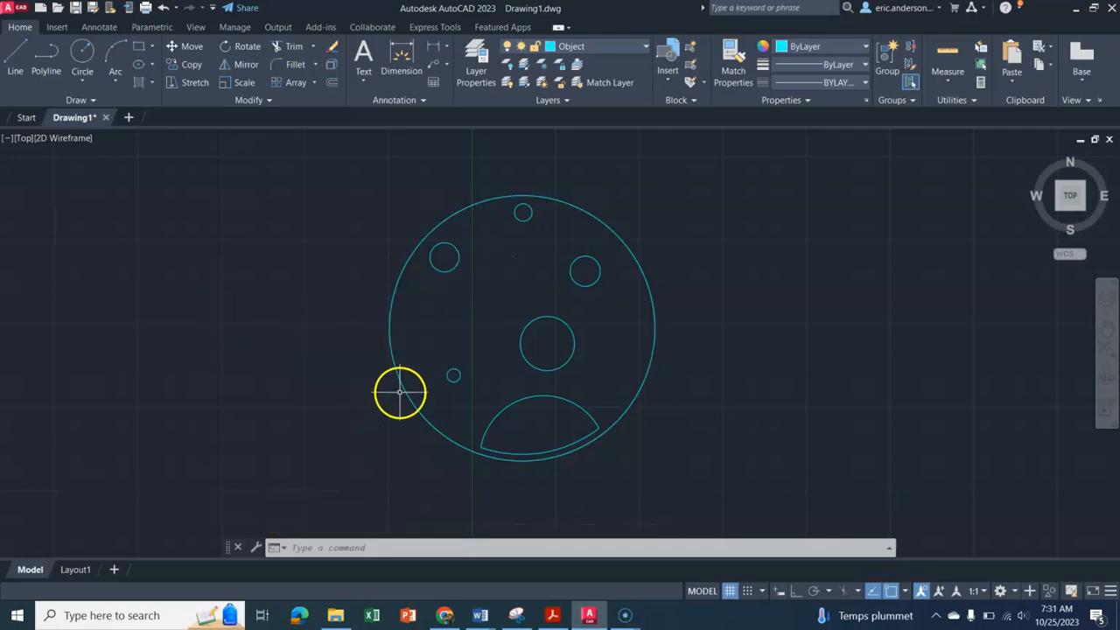
mouse_move(481, 410)
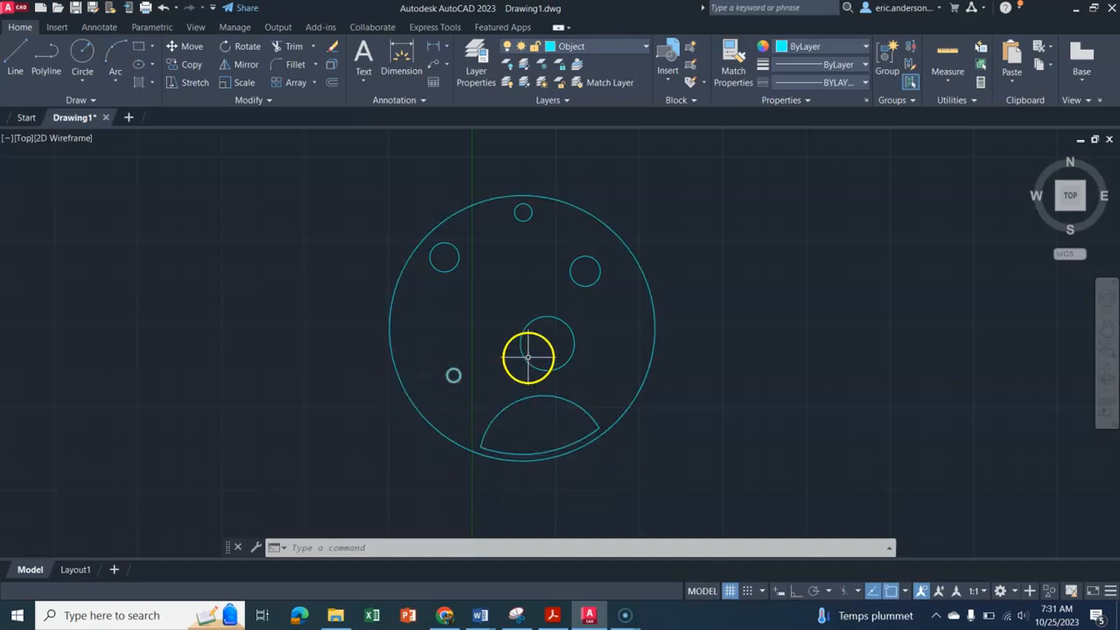
mouse_move(299, 301)
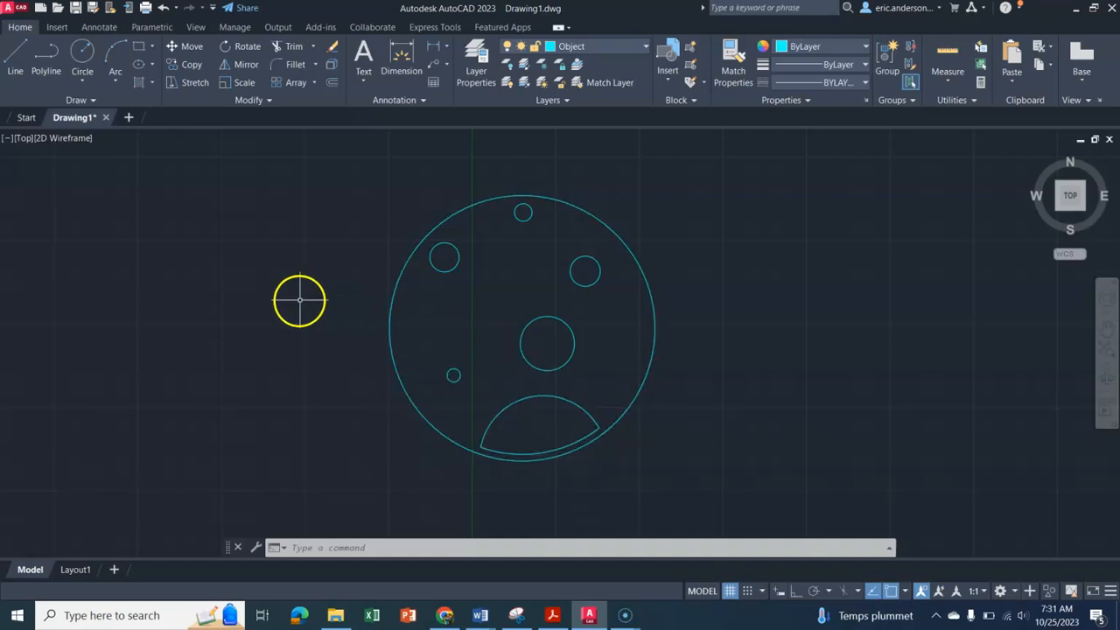
mouse_move(902, 438)
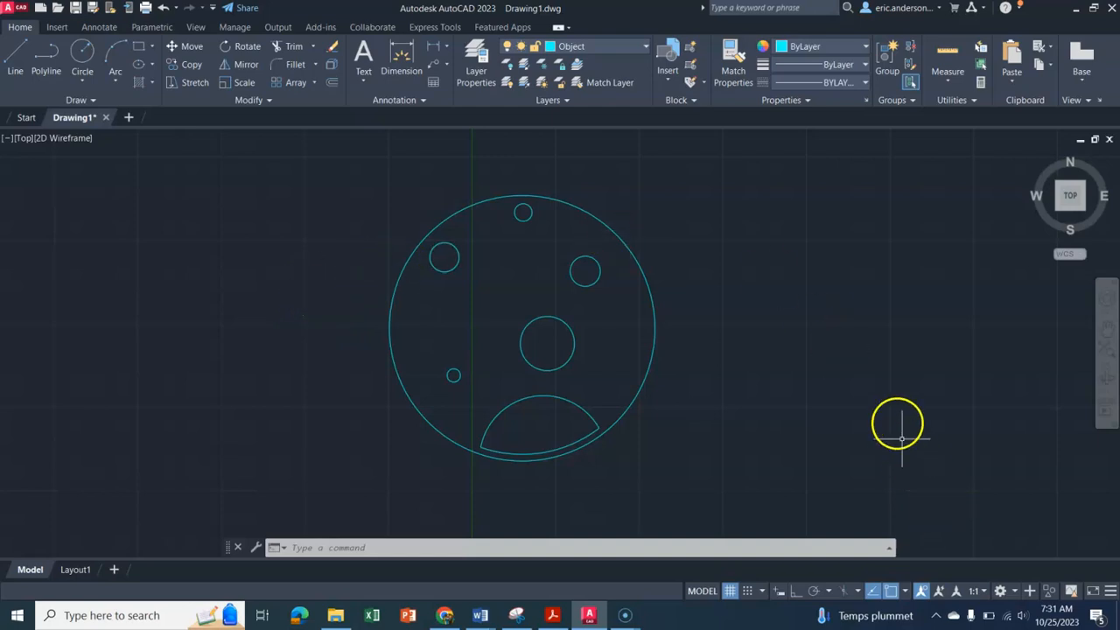
mouse_move(926, 472)
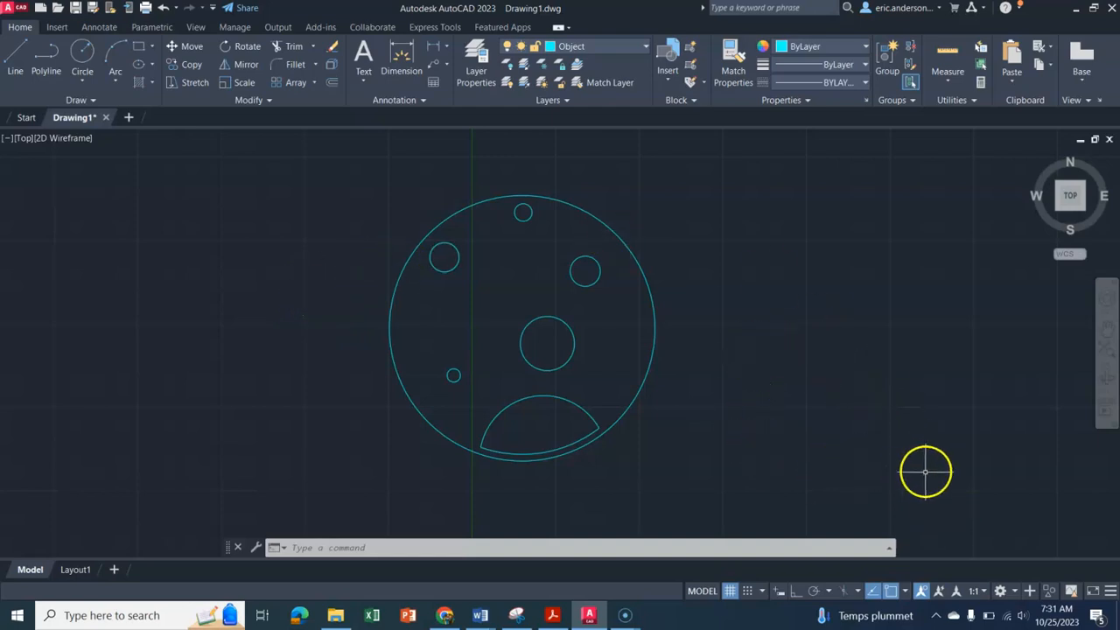
mouse_move(1018, 592)
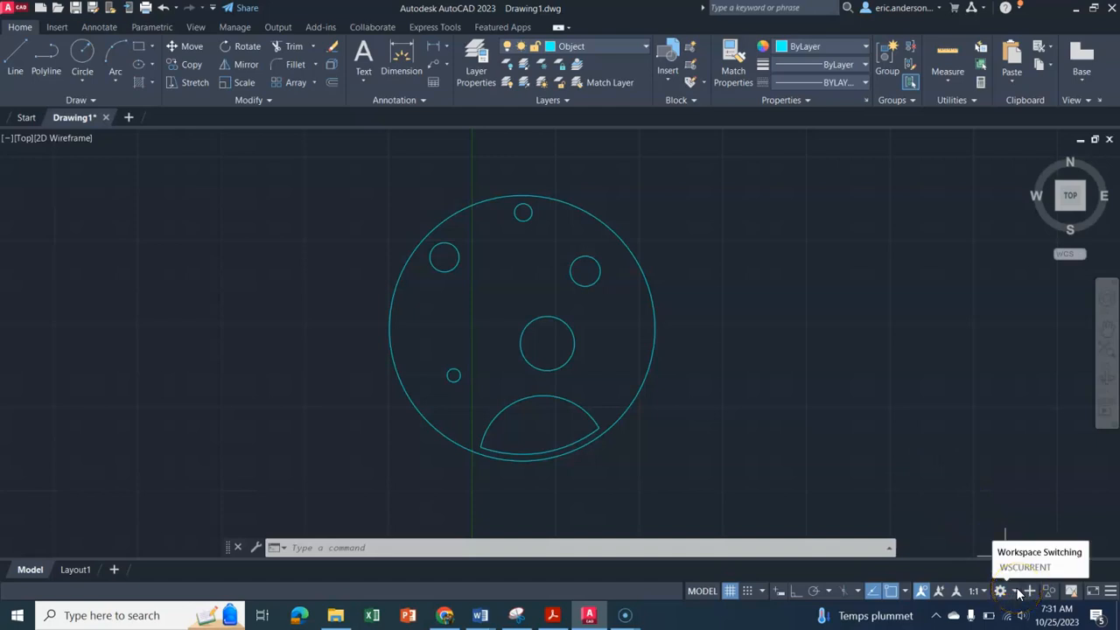
left_click(1002, 592)
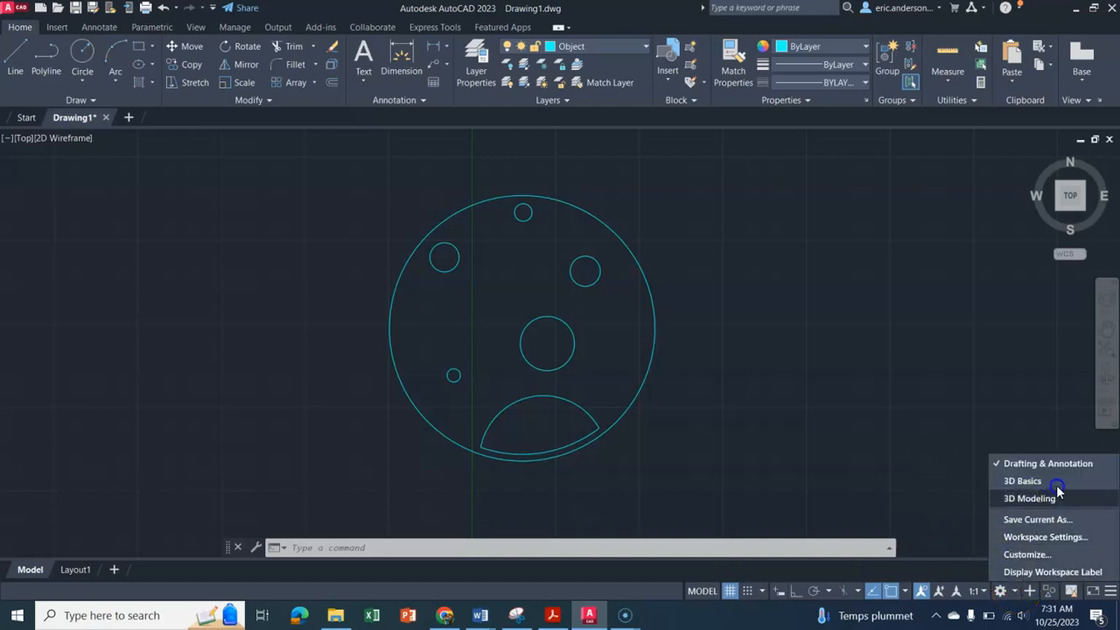
mouse_move(1043, 497)
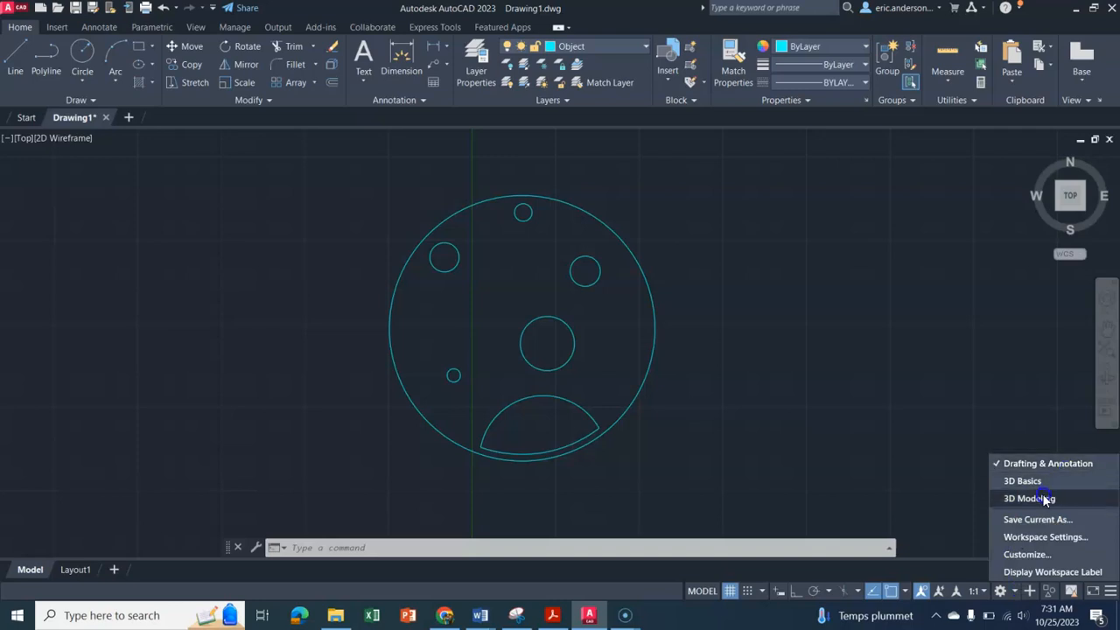
left_click(1029, 497)
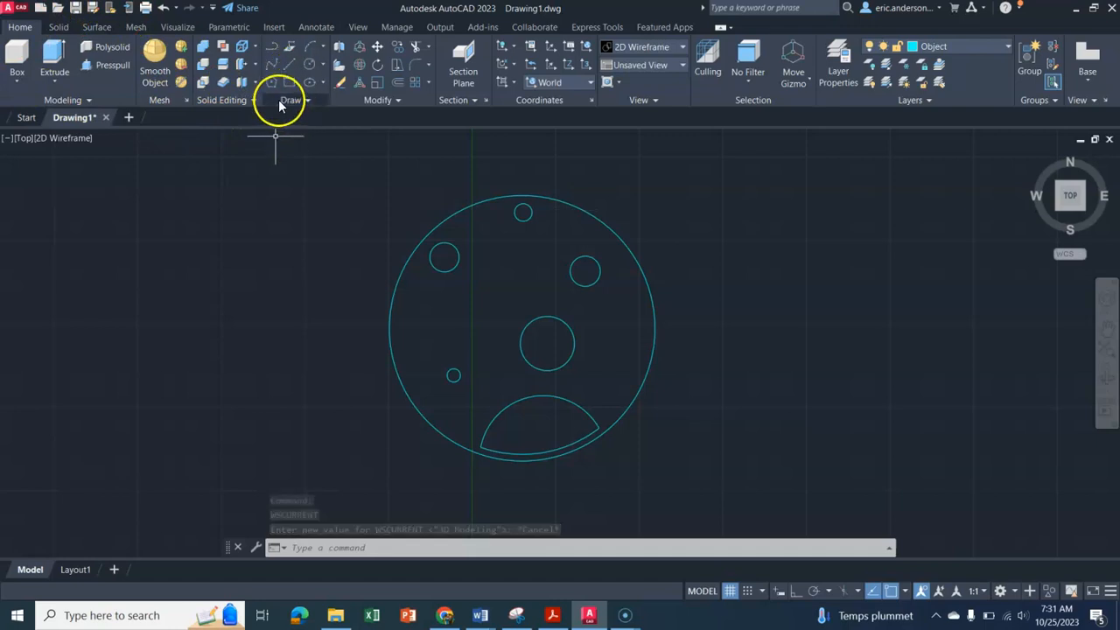
mouse_move(329, 203)
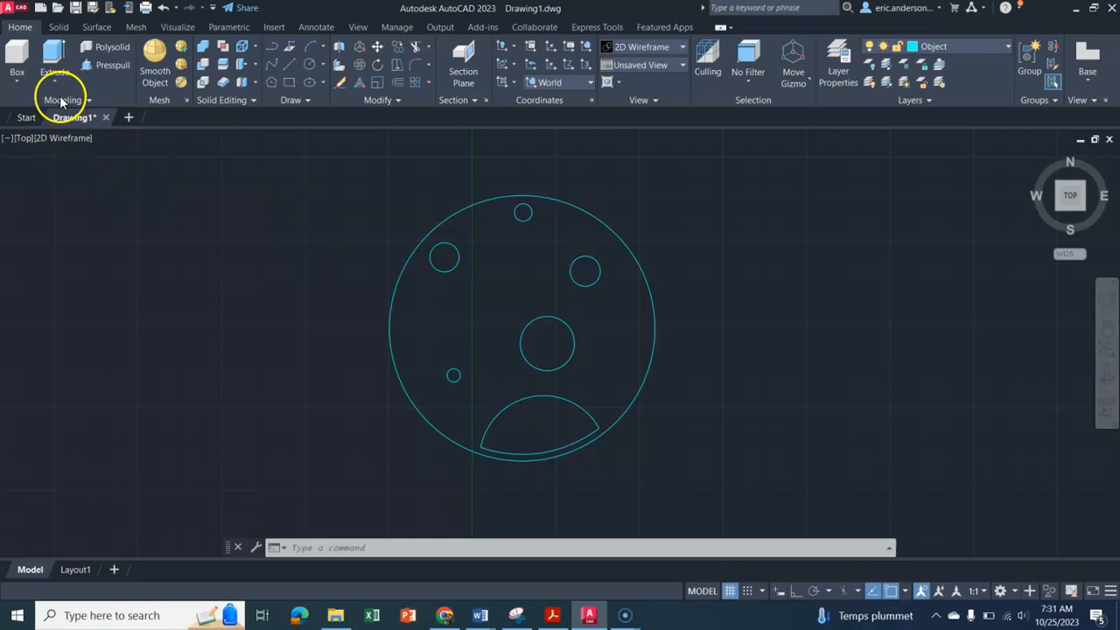
mouse_move(235, 192)
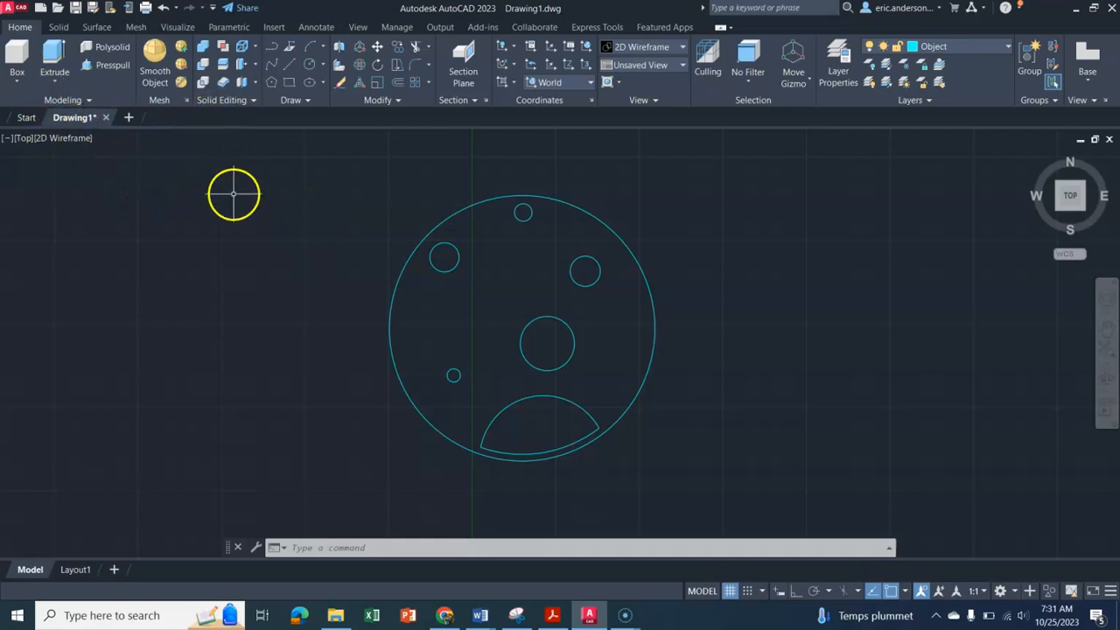
mouse_move(839, 315)
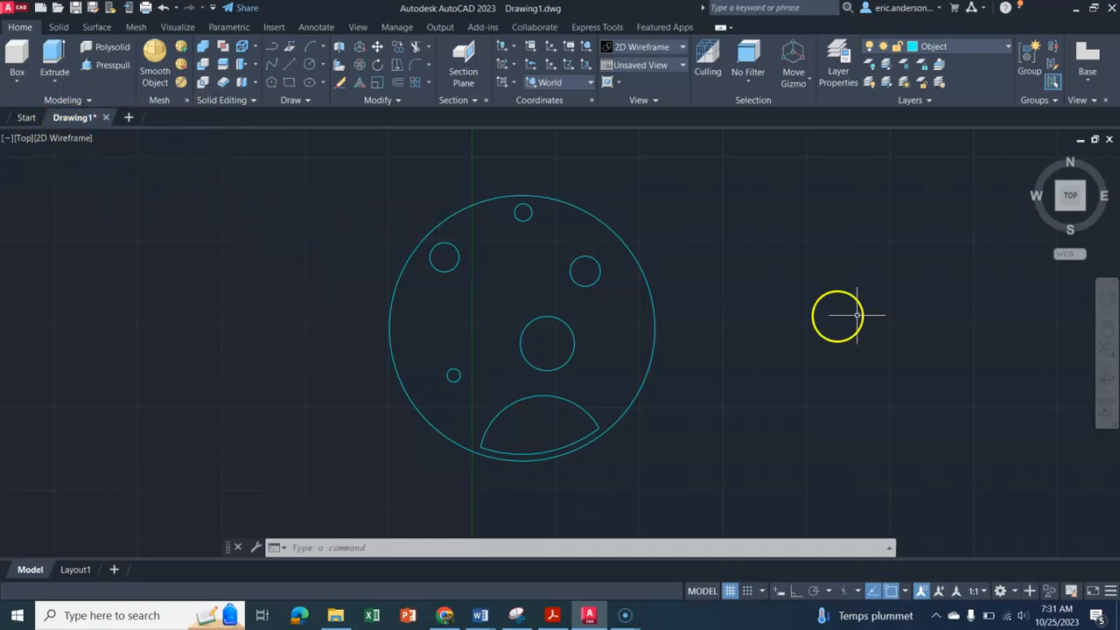
mouse_move(1042, 191)
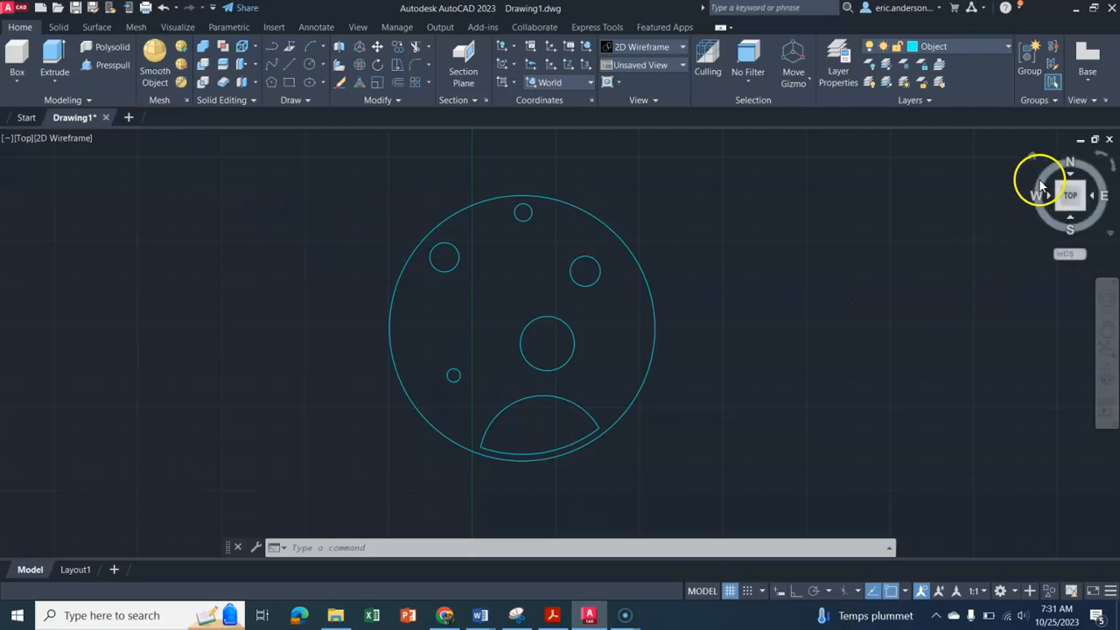
mouse_move(1032, 161)
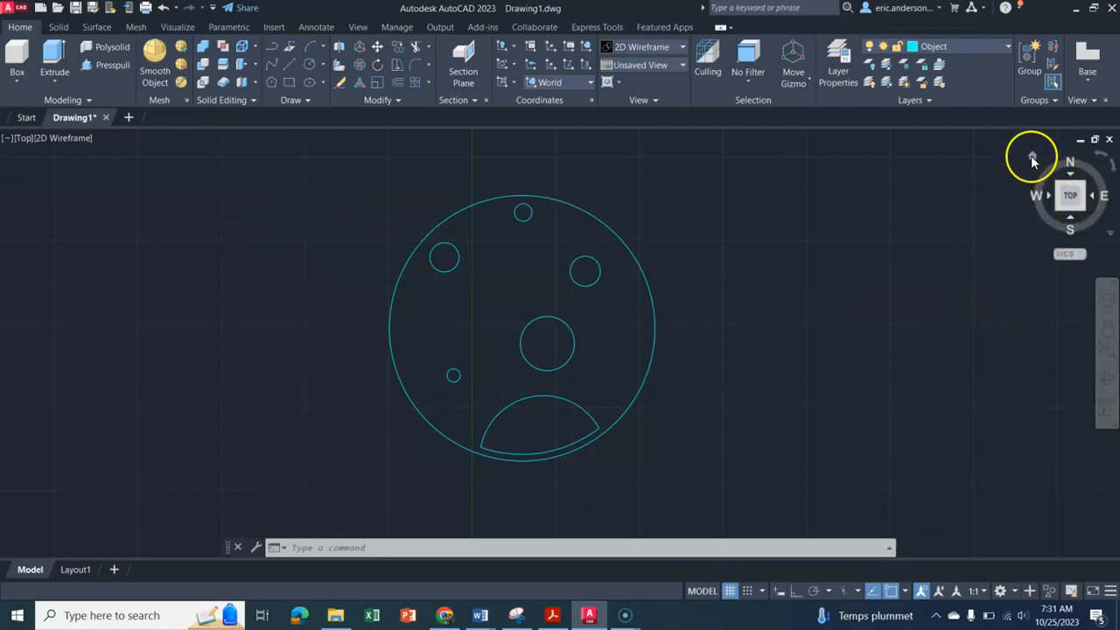
mouse_move(1031, 161)
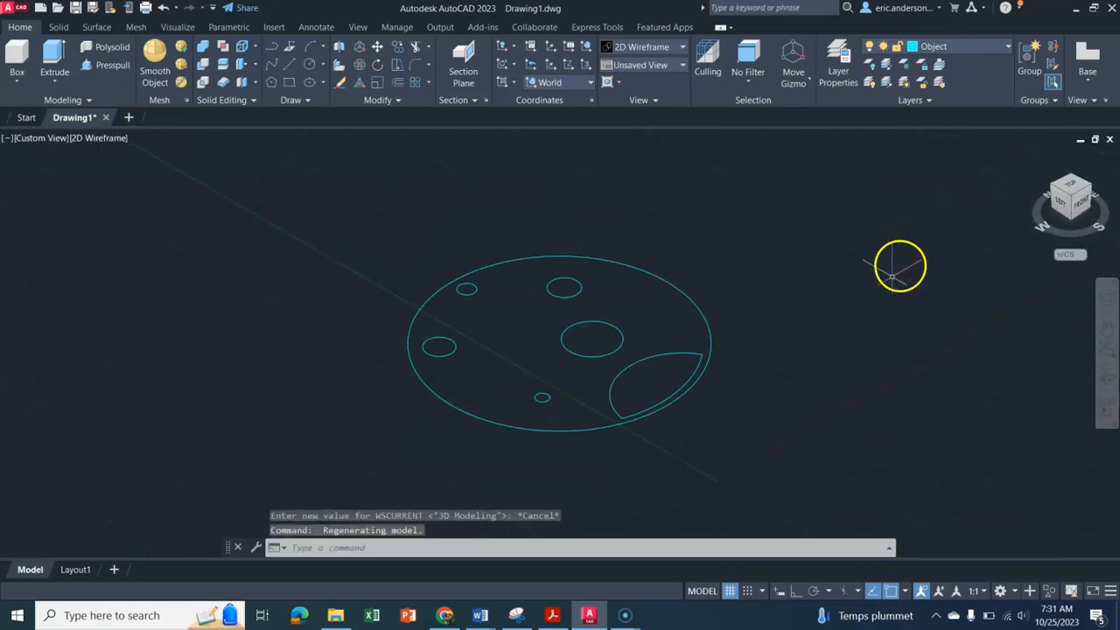
mouse_move(668, 313)
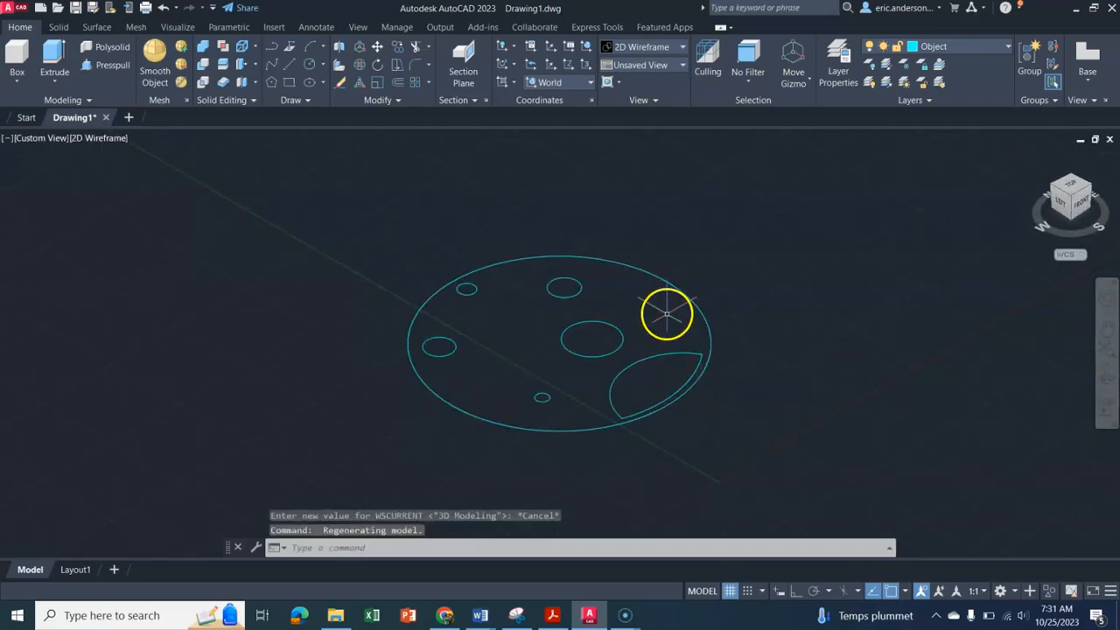
mouse_move(346, 219)
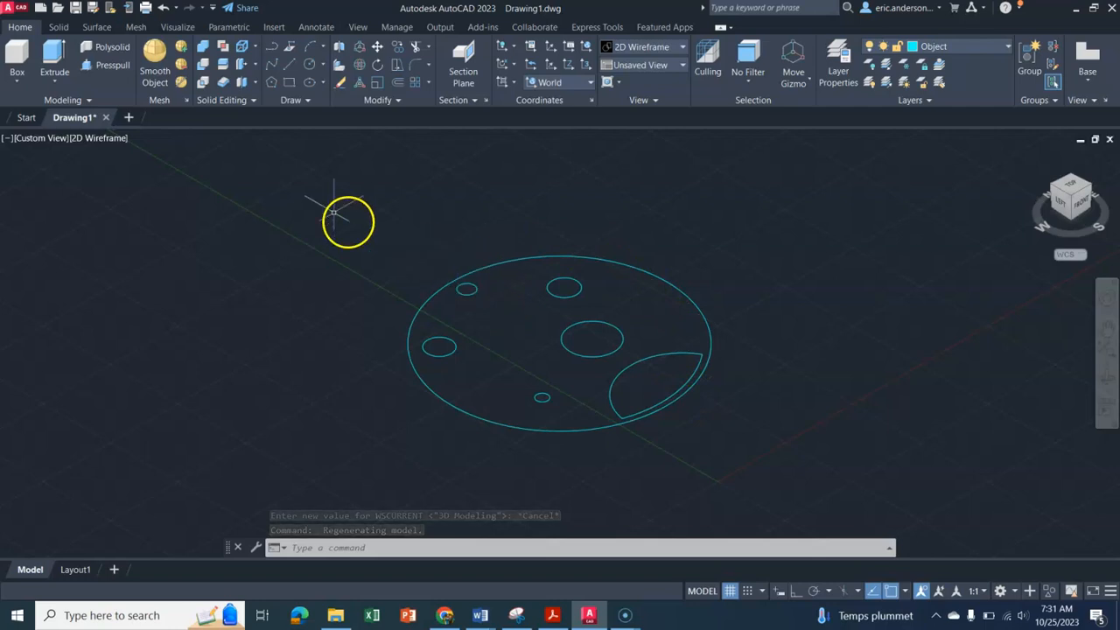
mouse_move(238, 319)
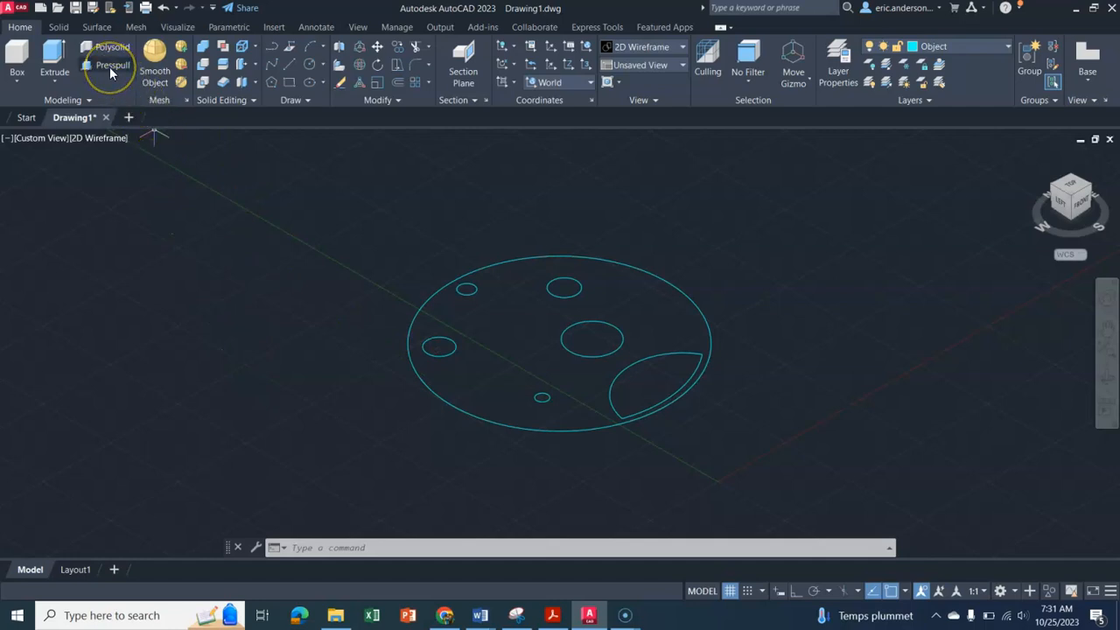
left_click(112, 63)
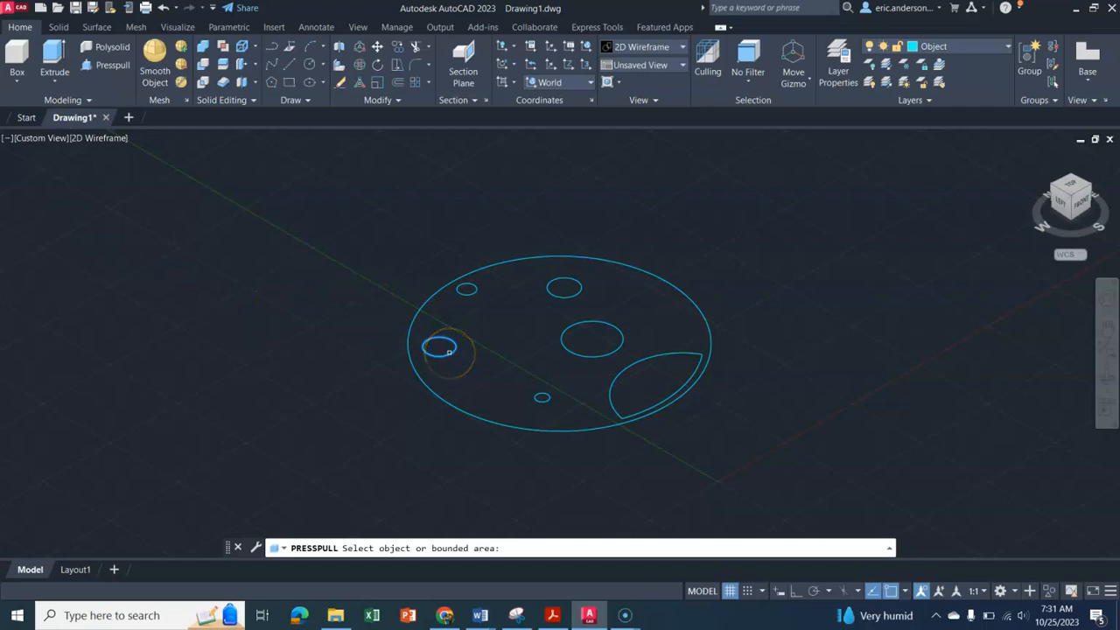
left_click(446, 350)
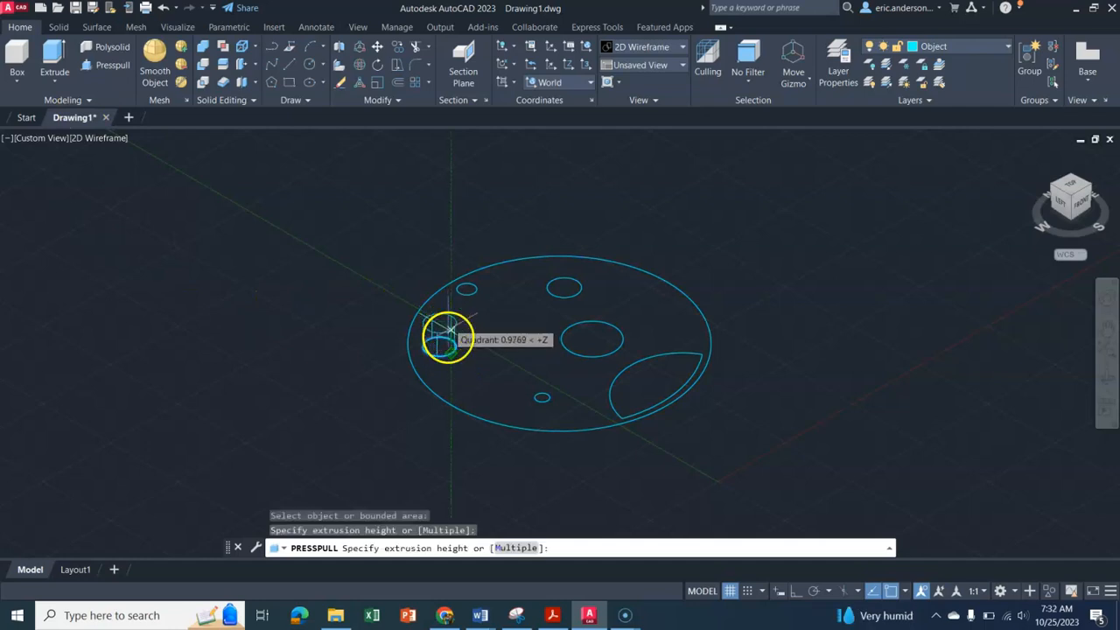
mouse_move(434, 362)
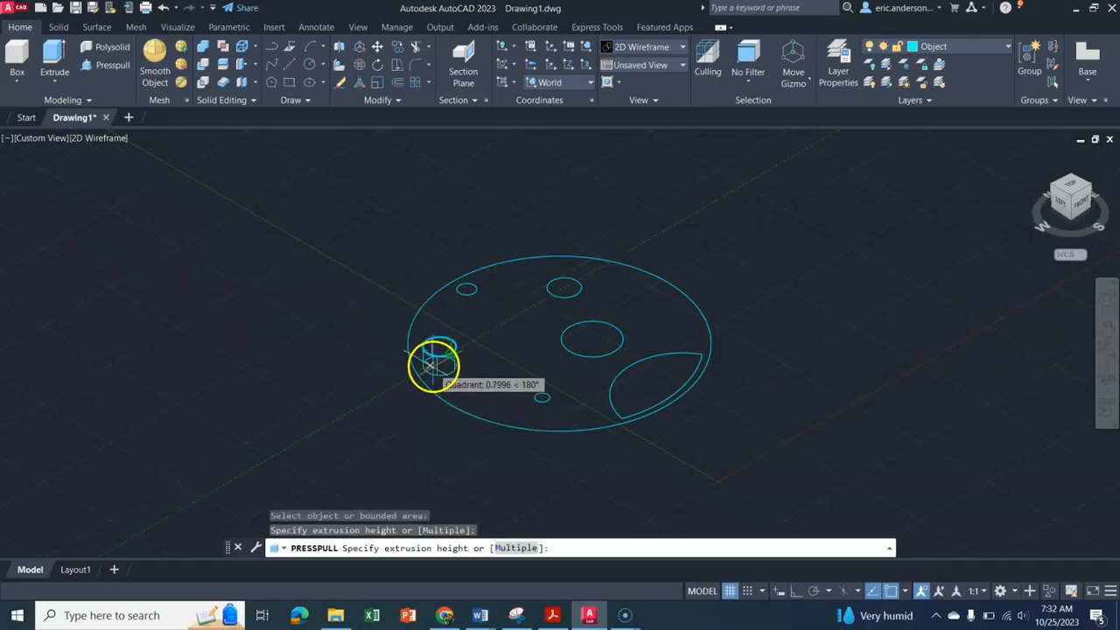
mouse_move(434, 332)
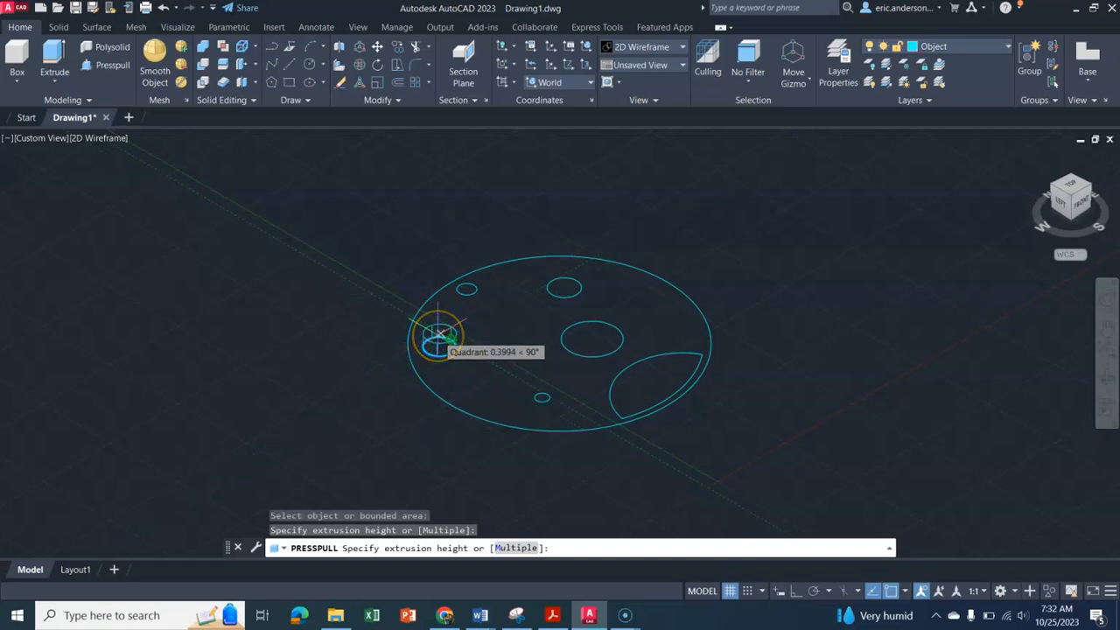
mouse_move(441, 332)
type(".125")
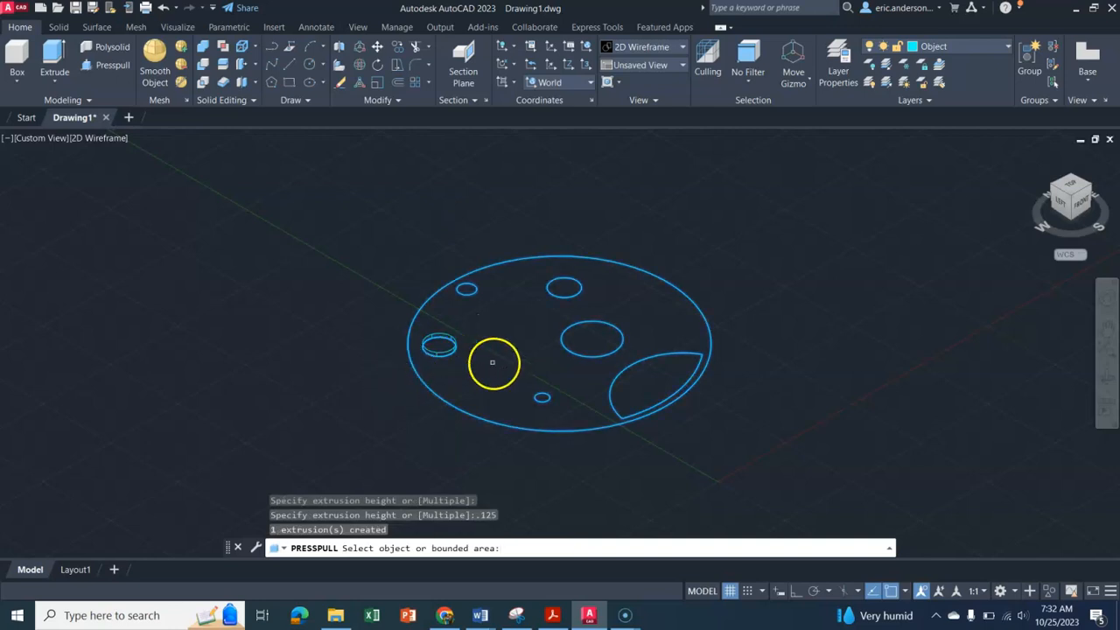
left_click(541, 395)
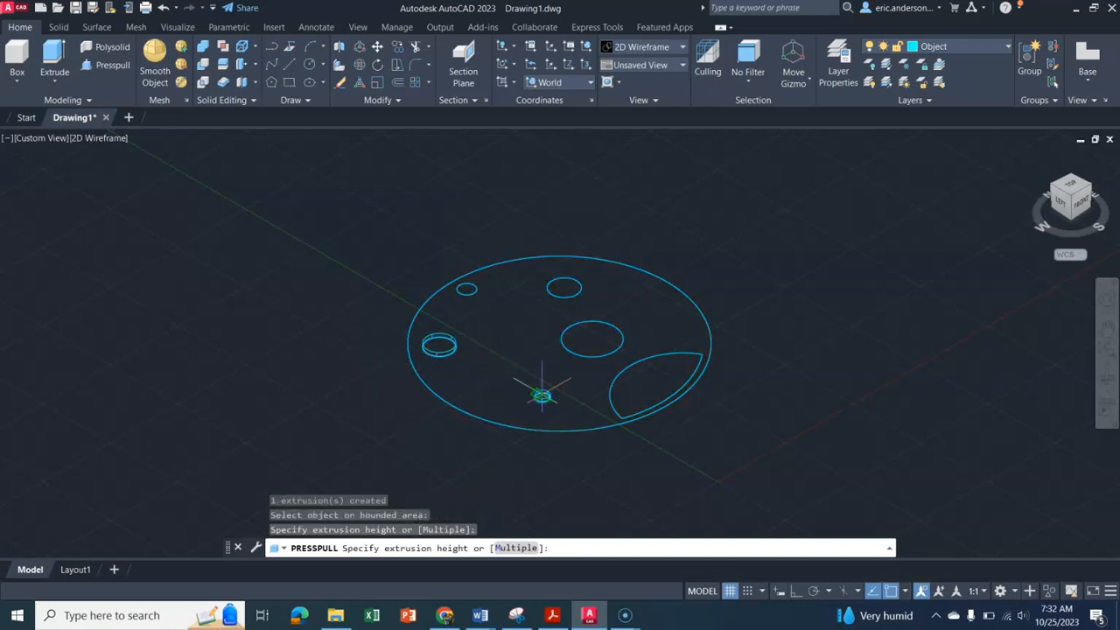
mouse_move(541, 393)
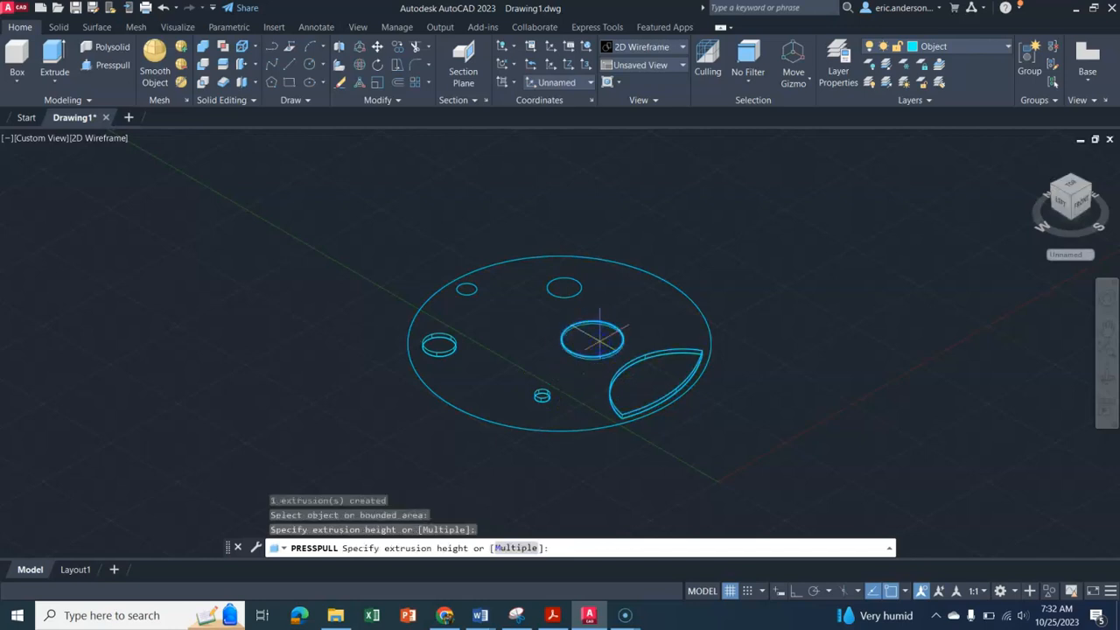
left_click(574, 290)
type("1.25")
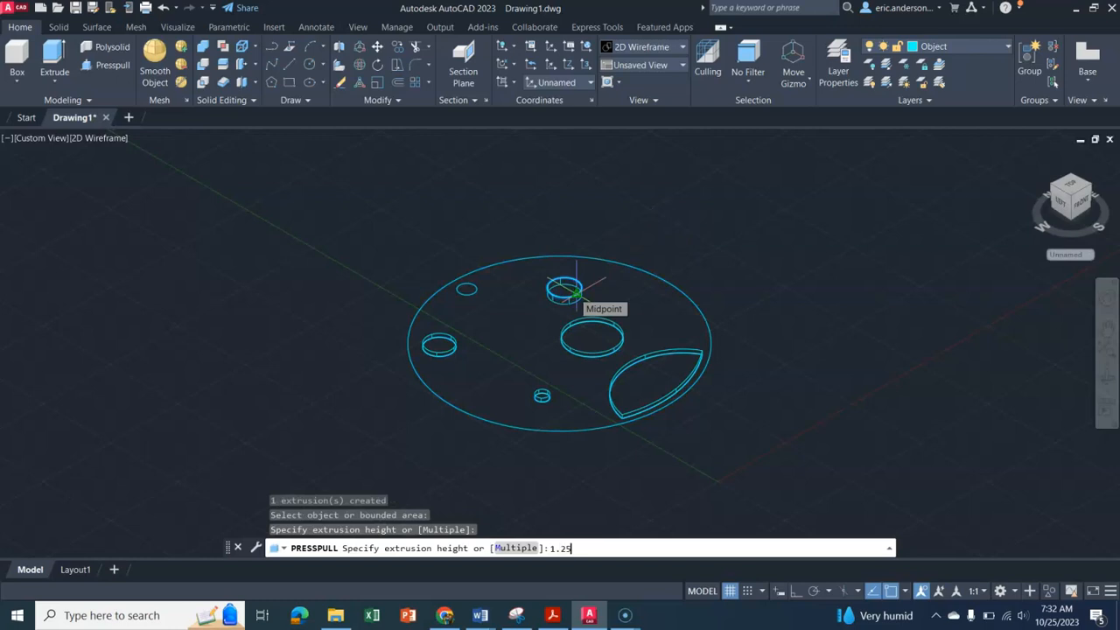
key("Return")
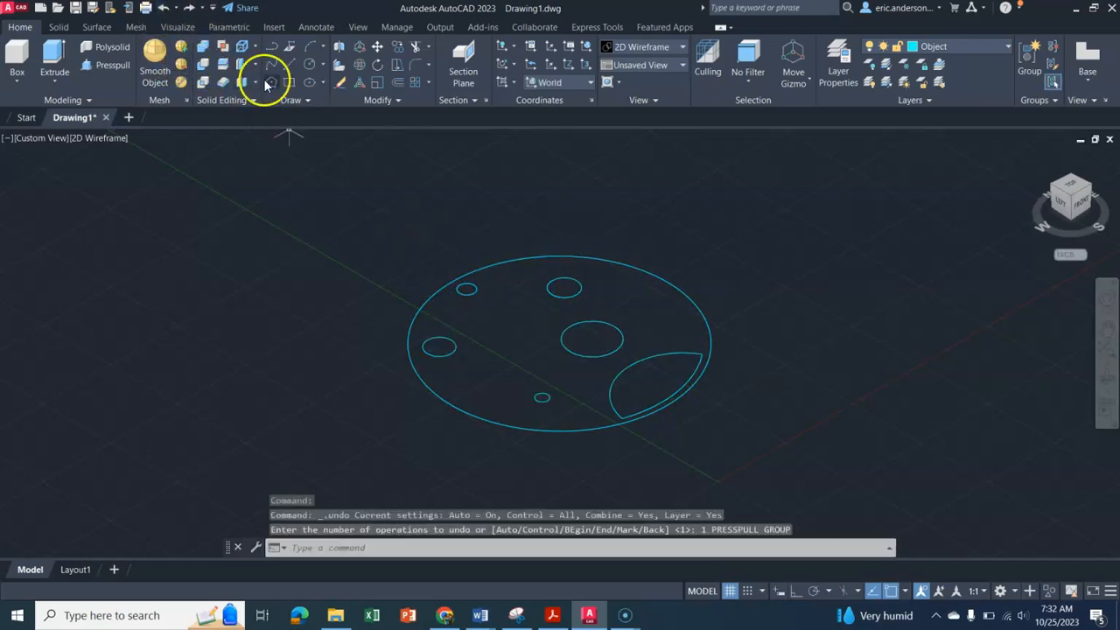
Recess the left spot, crescent area, centre spot and top spot .125 deep with PRESSPULL
left_click(112, 63)
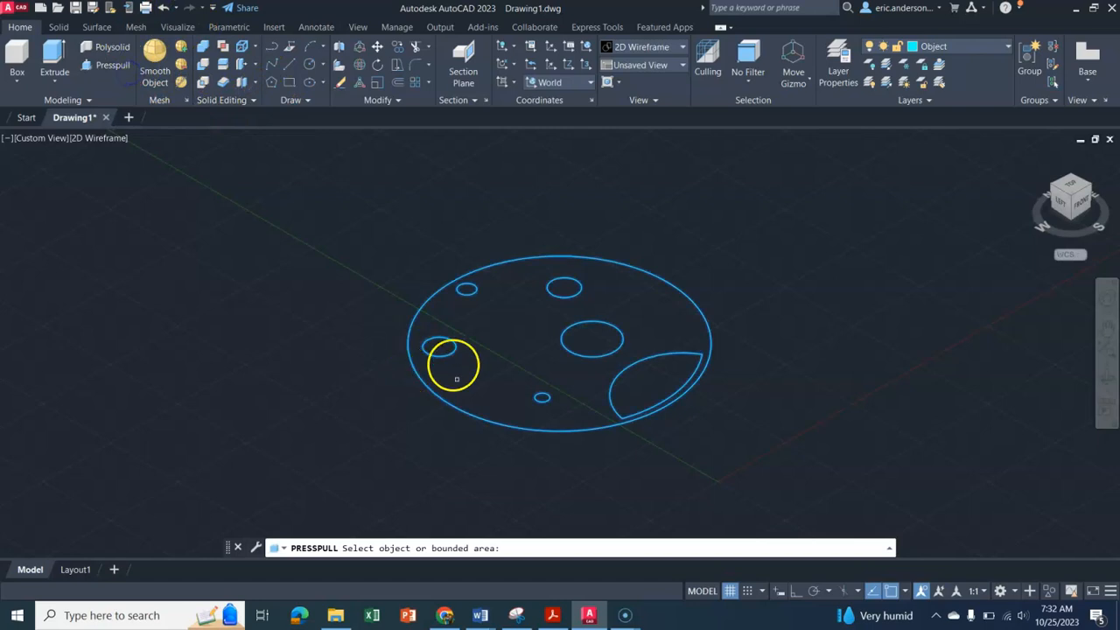
left_click(455, 358)
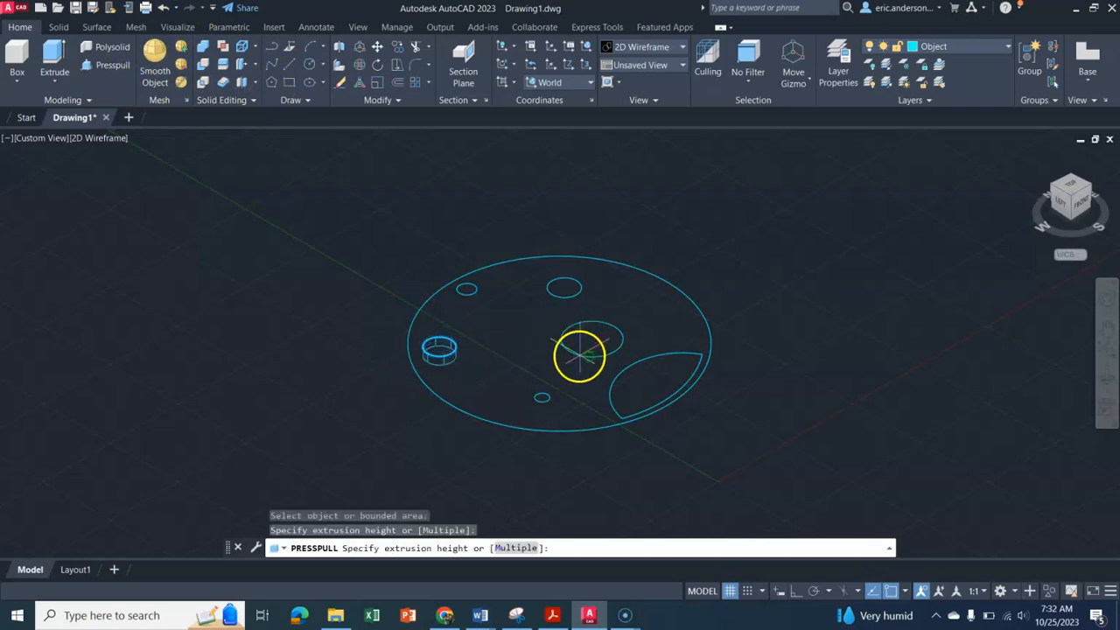
type(".125")
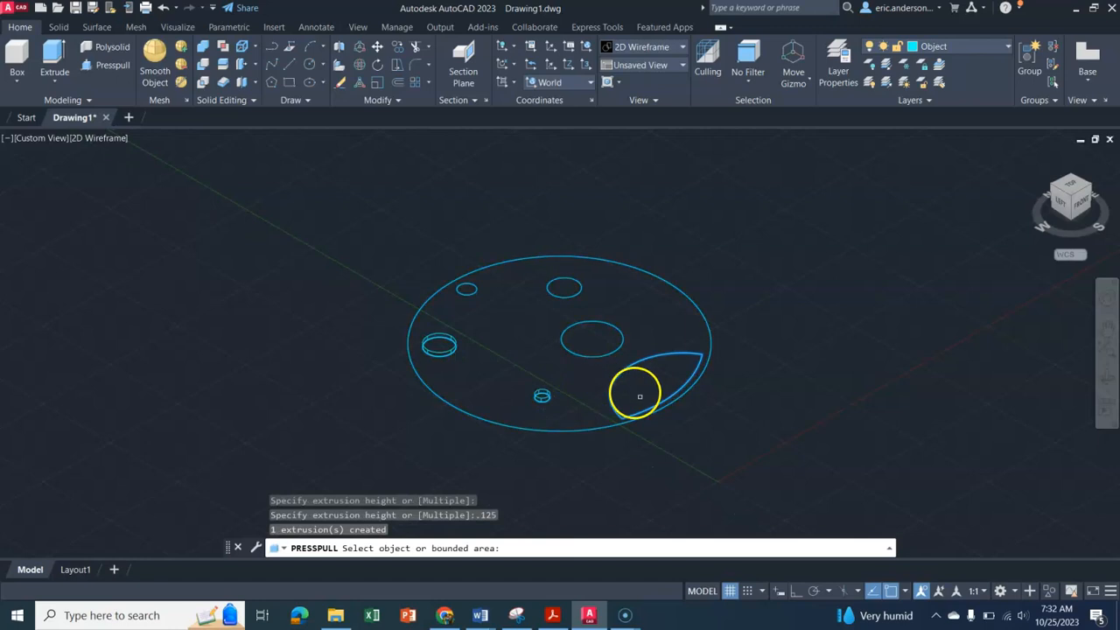
left_click(639, 396)
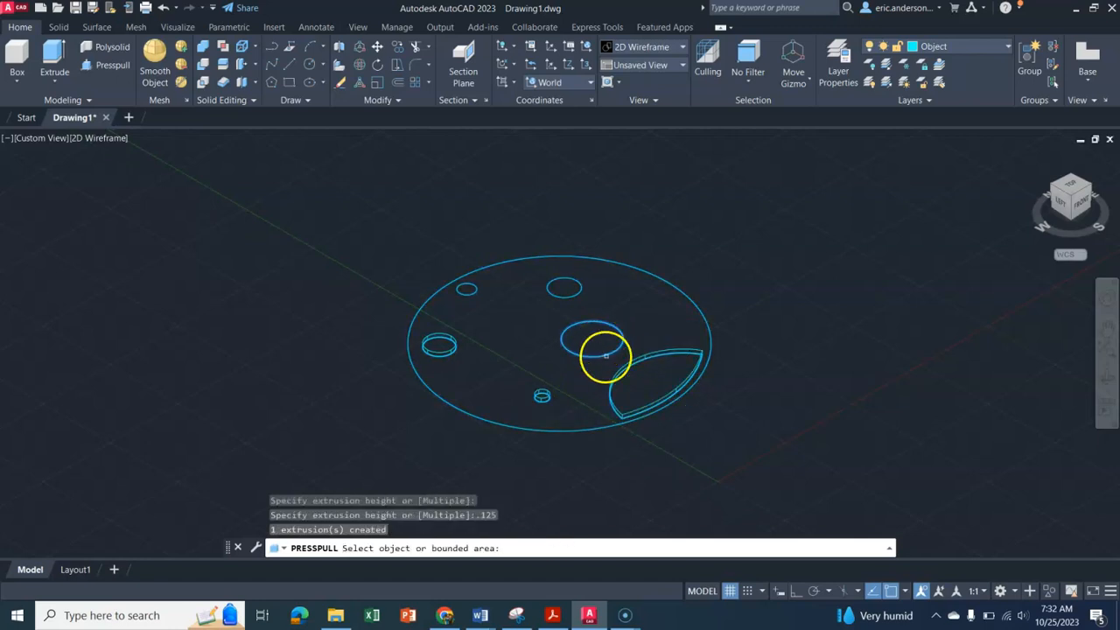
left_click(603, 353)
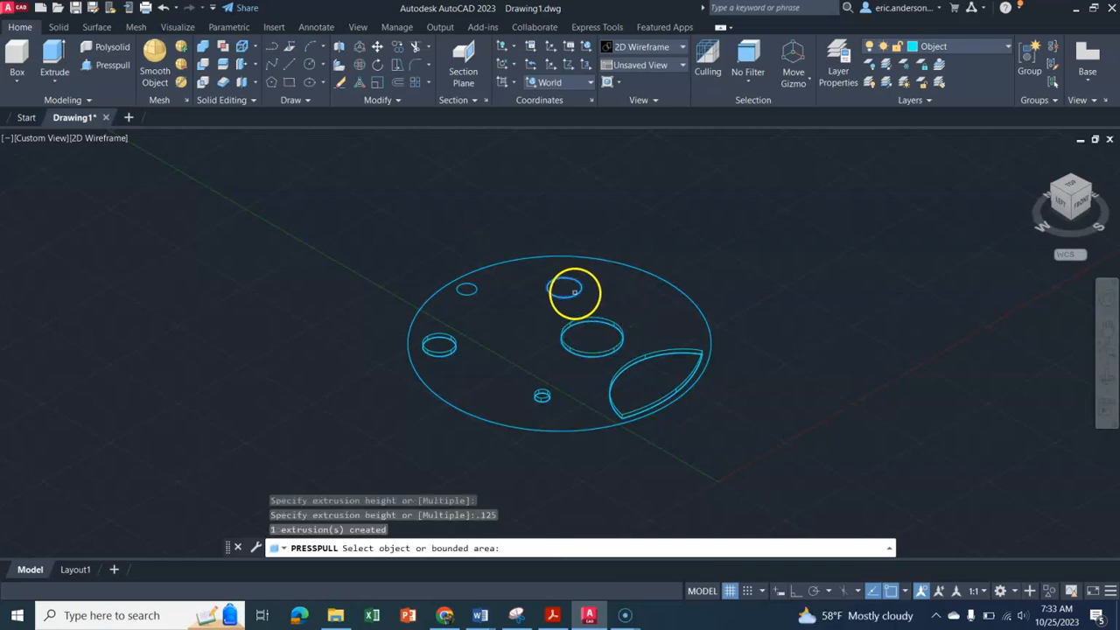
left_click(574, 289)
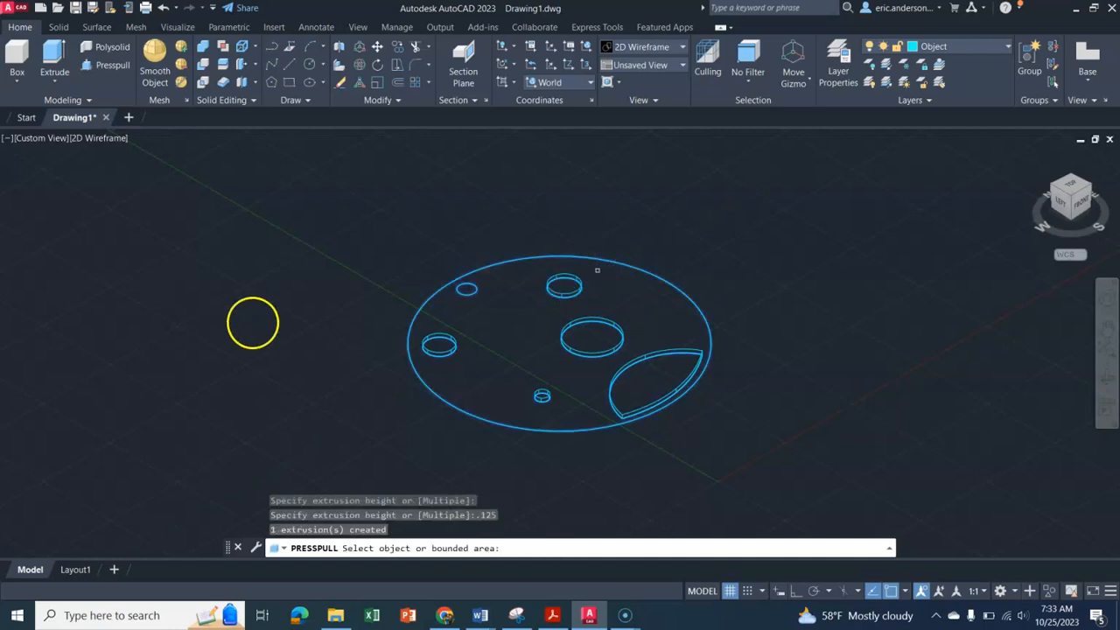
mouse_move(536, 322)
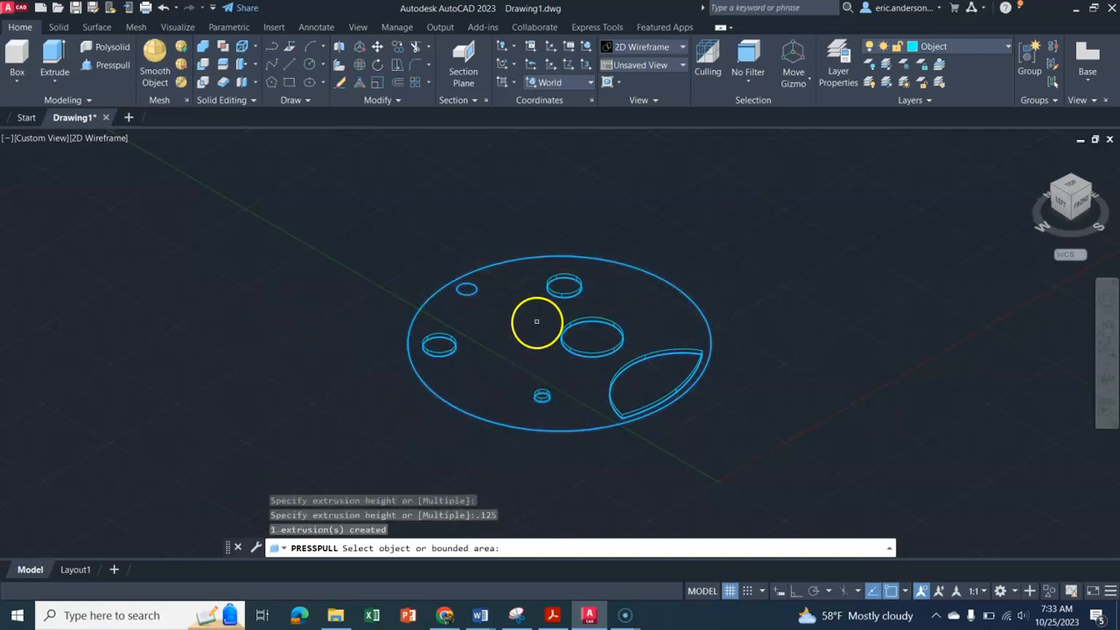
mouse_move(252, 354)
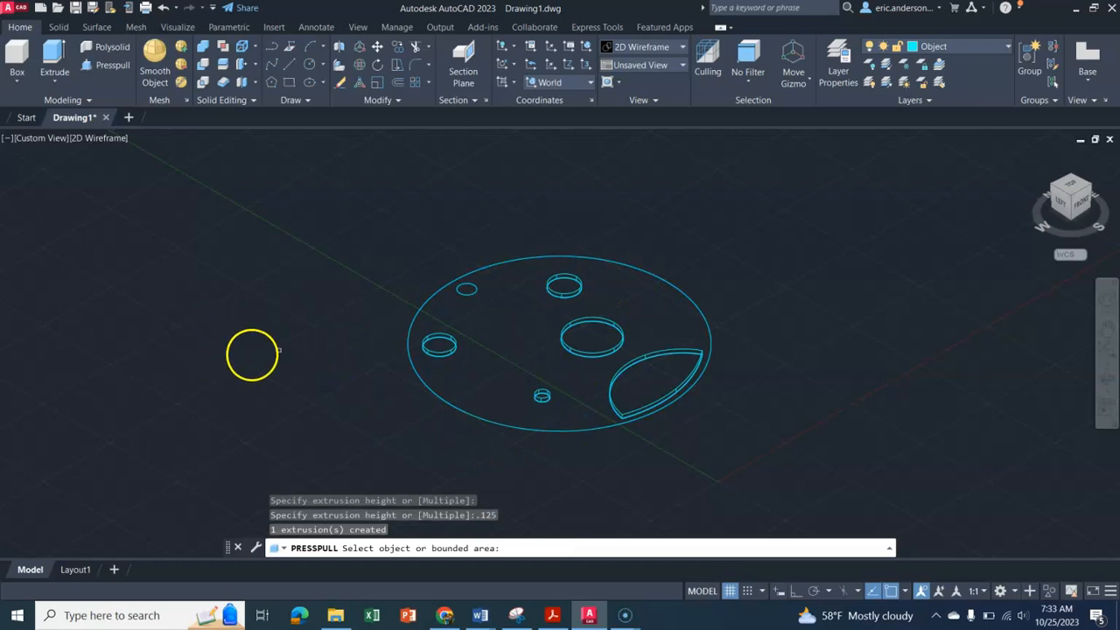
mouse_move(487, 291)
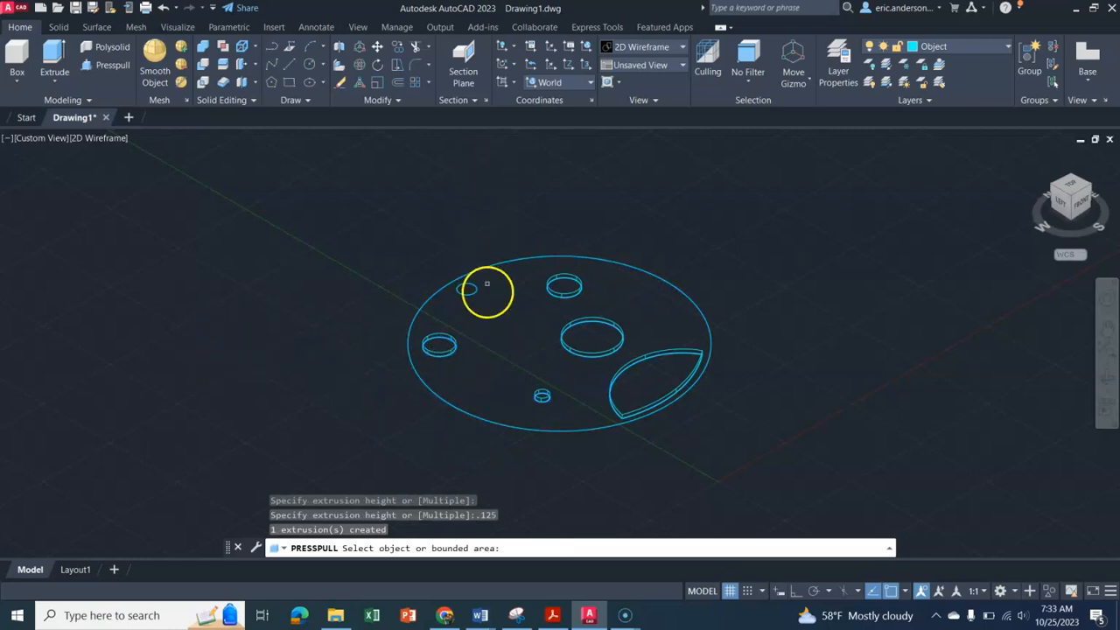
mouse_move(490, 354)
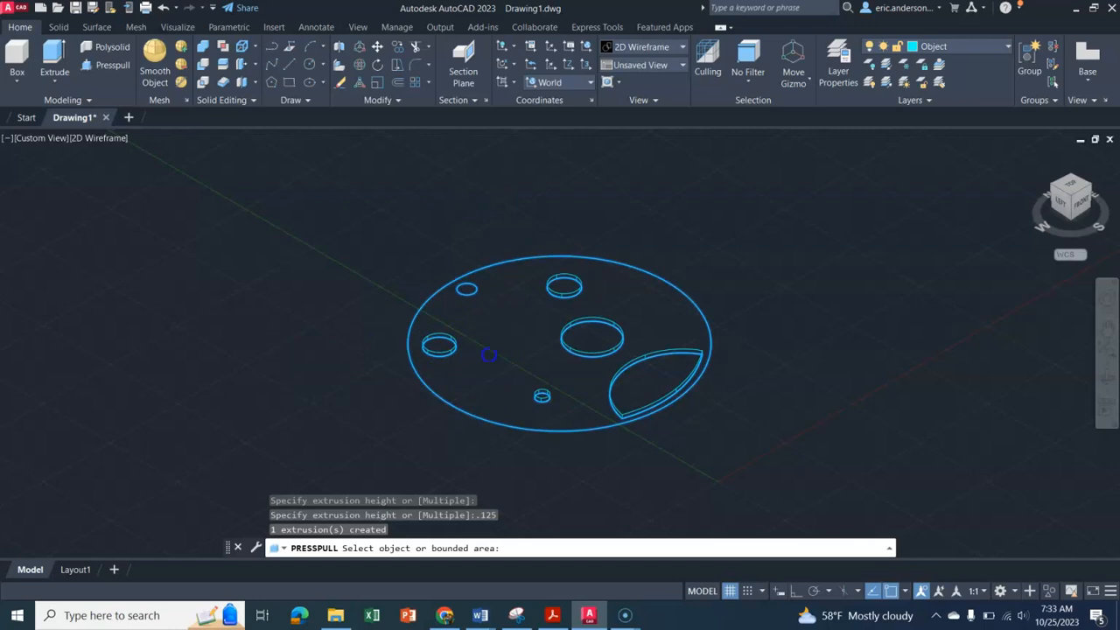
Push the small keychain circle through the full .25 thickness as a hole
left_click(489, 313)
type(".25")
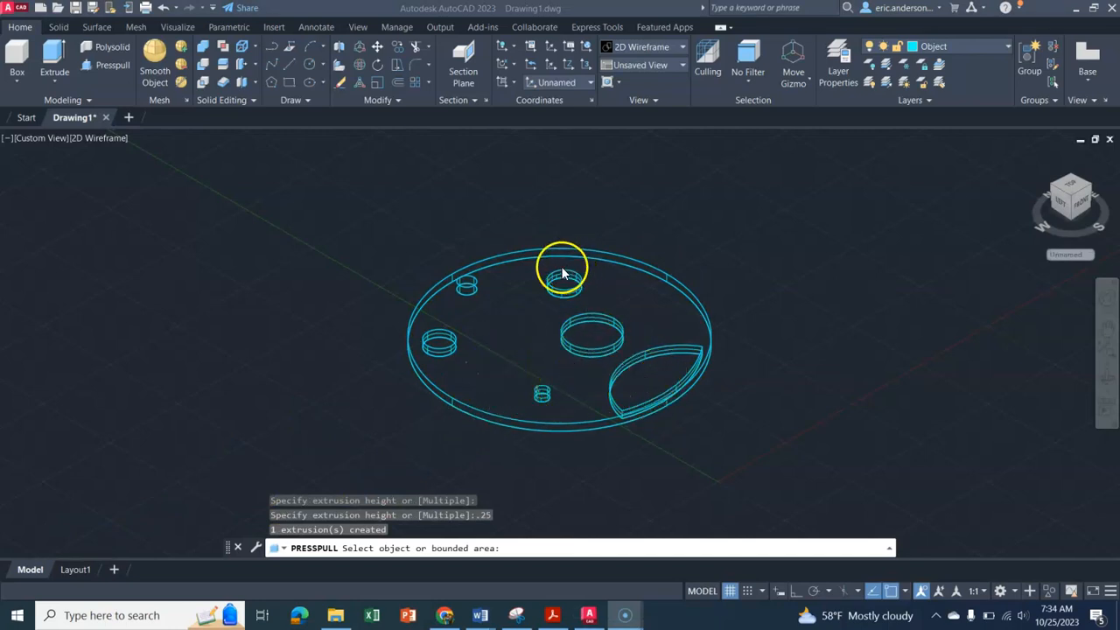
mouse_move(469, 288)
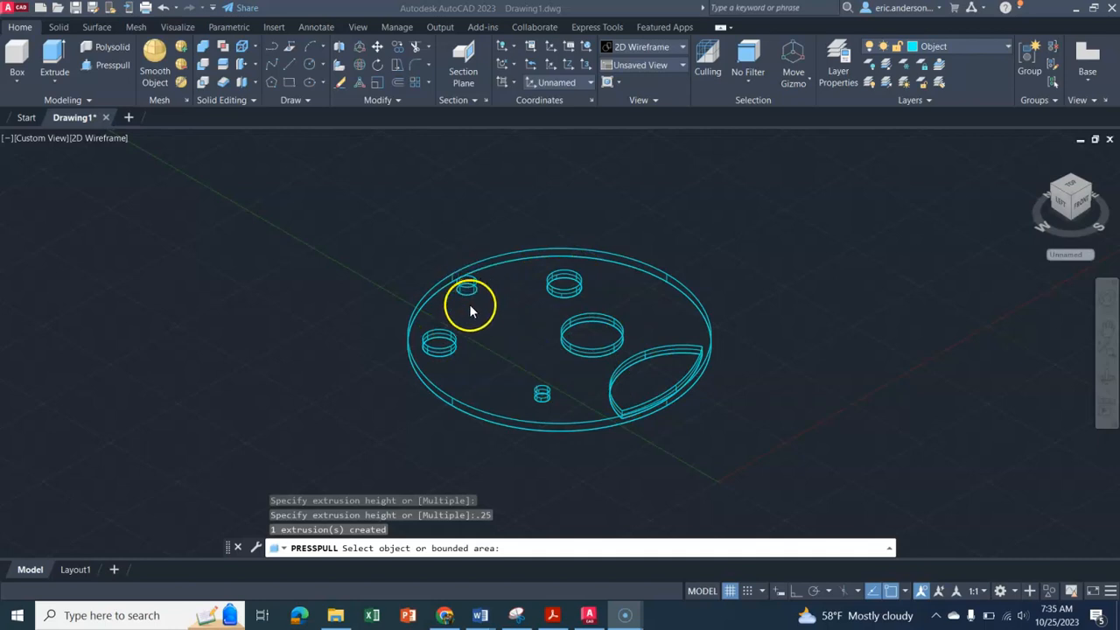
mouse_move(359, 256)
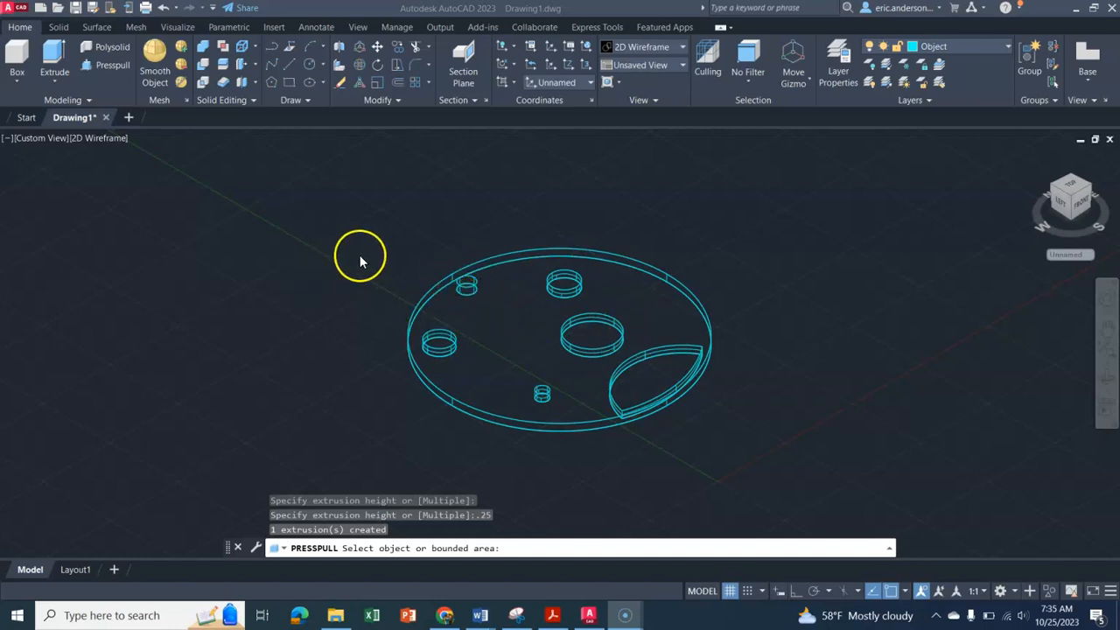
mouse_move(206, 199)
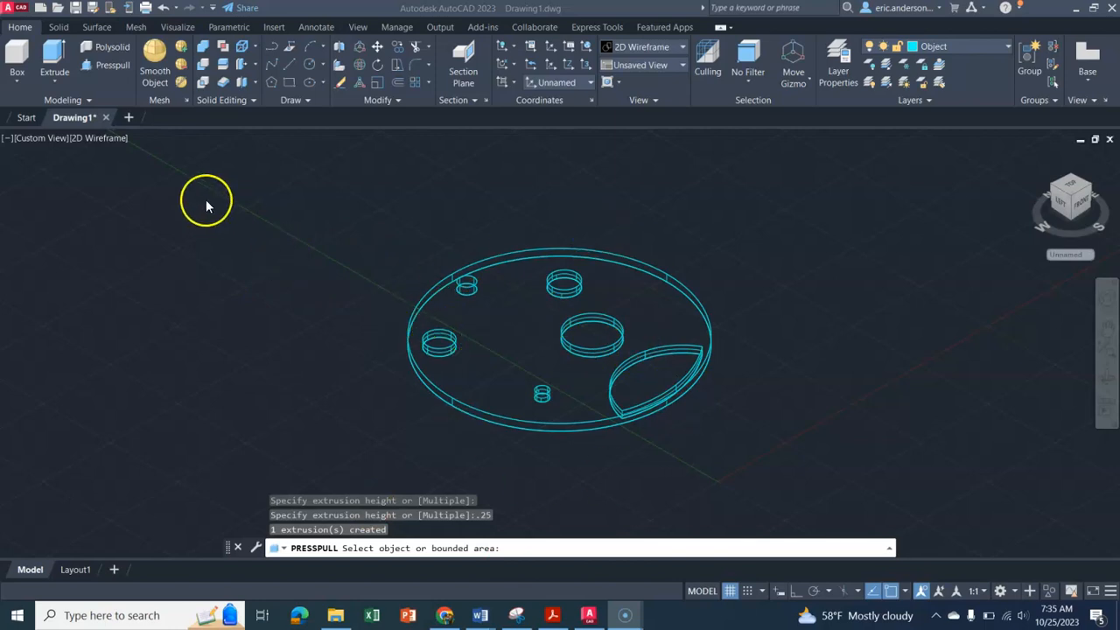
mouse_move(113, 144)
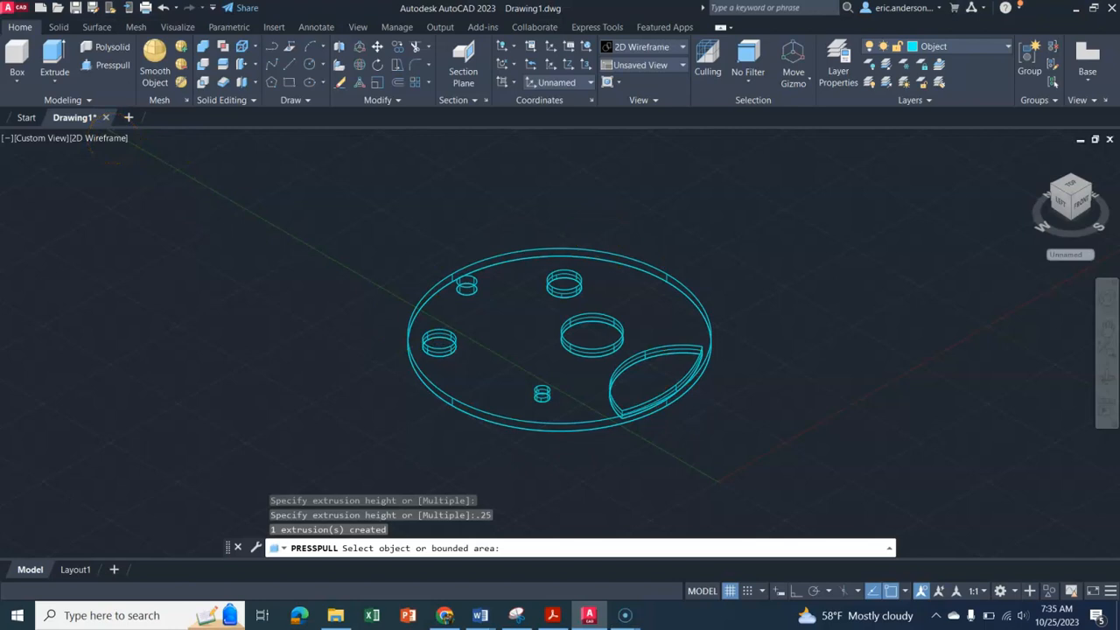
mouse_move(149, 241)
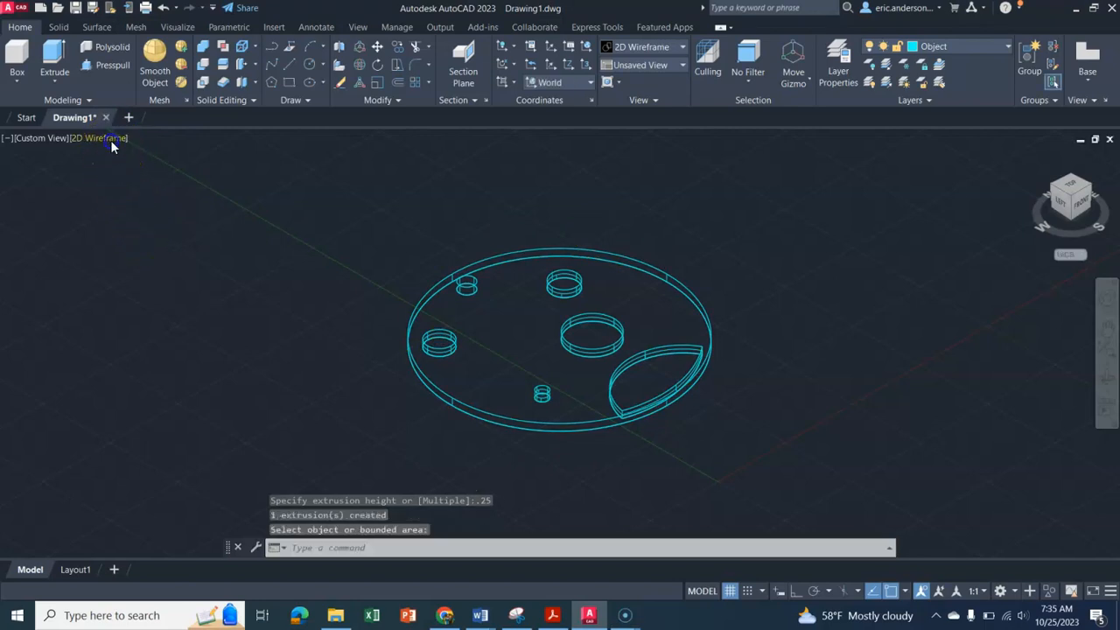
Switch the viewport visual style to Shaded with edges
left_click(98, 138)
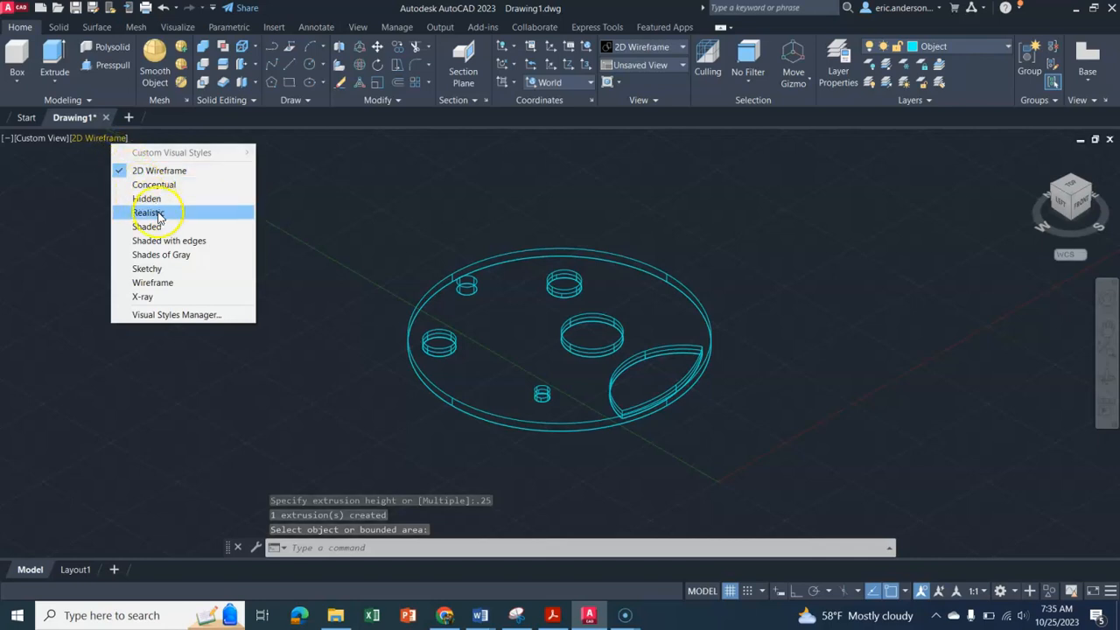
left_click(168, 240)
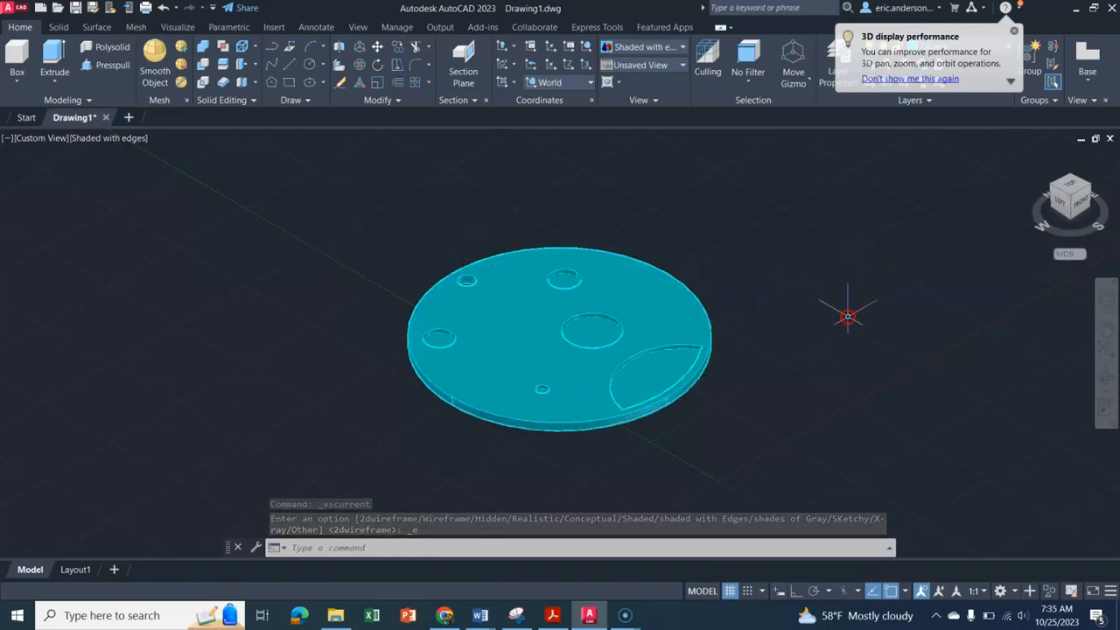
right_click(848, 317)
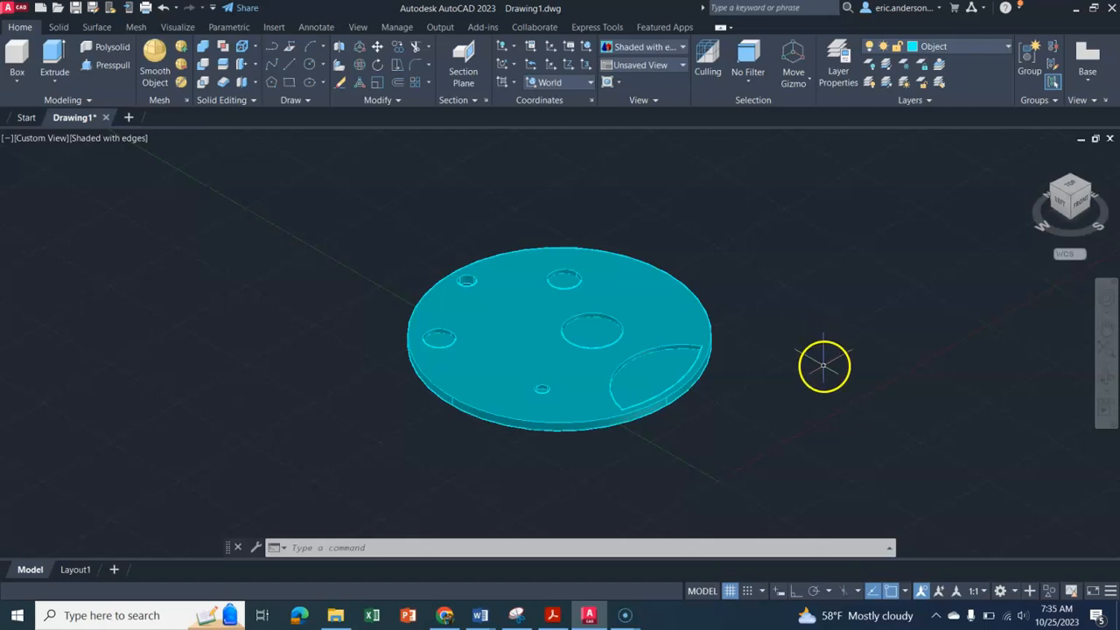
mouse_move(1066, 199)
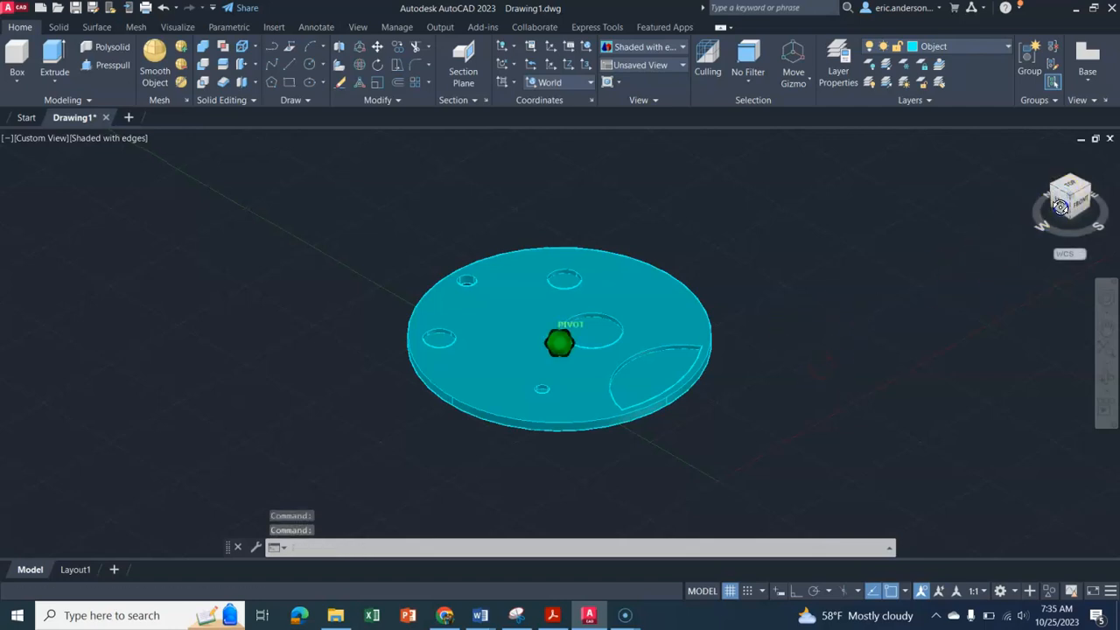
left_click(809, 305)
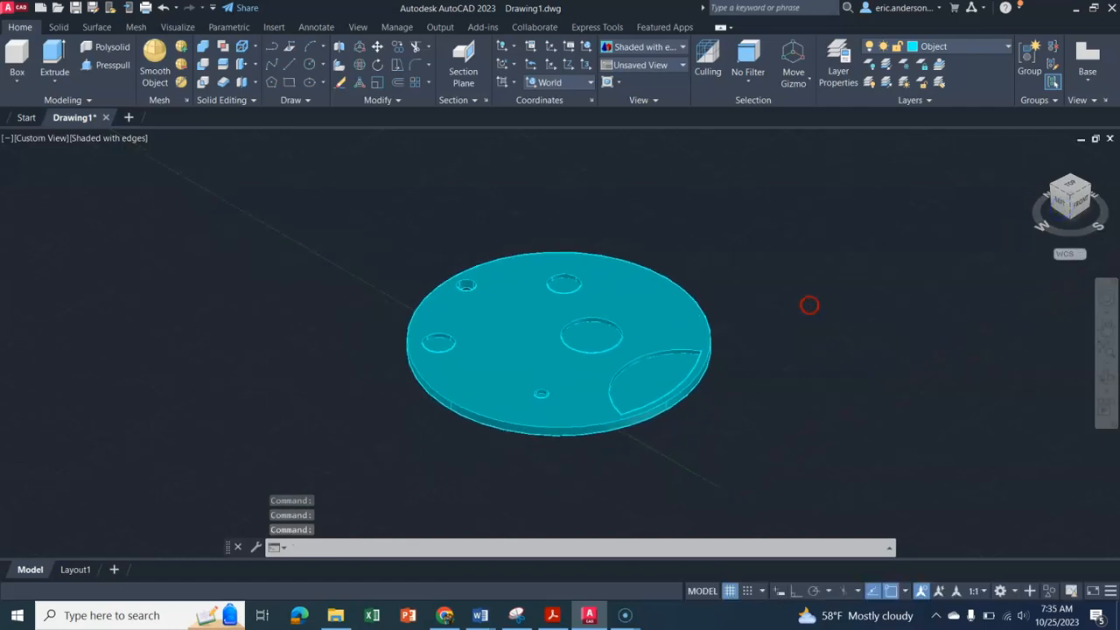
right_click(809, 305)
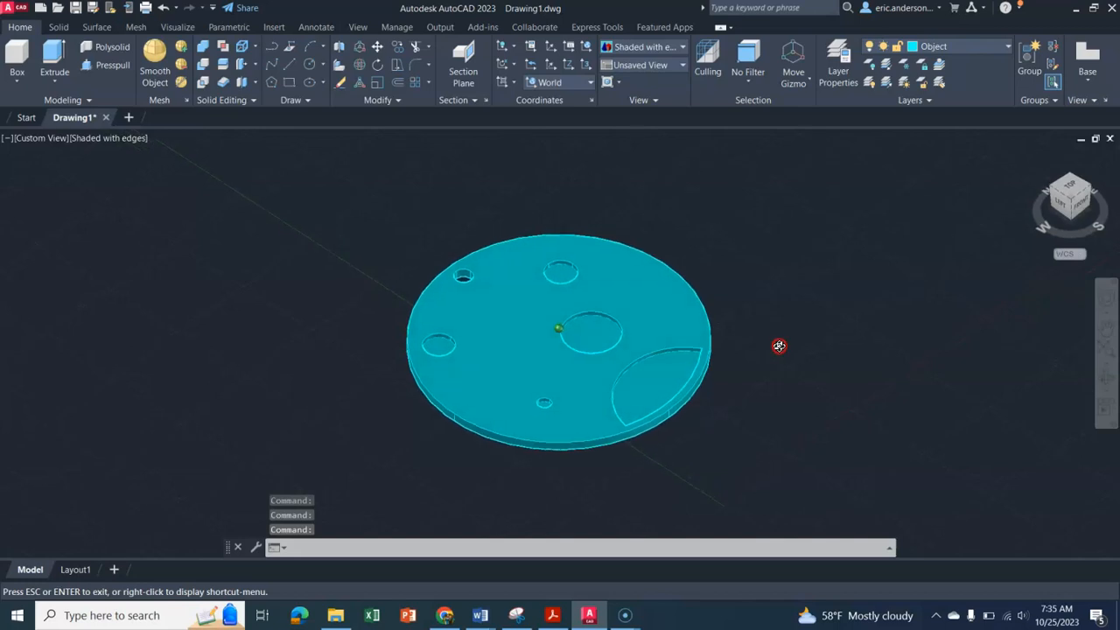
left_click_drag(779, 346, 771, 387)
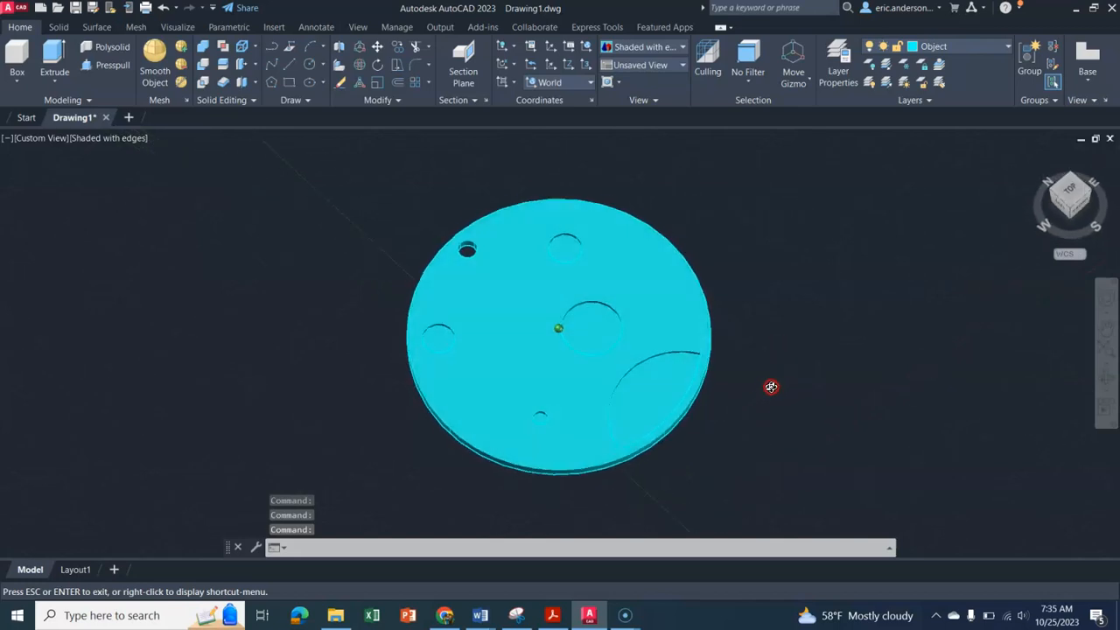
left_click_drag(770, 387, 696, 350)
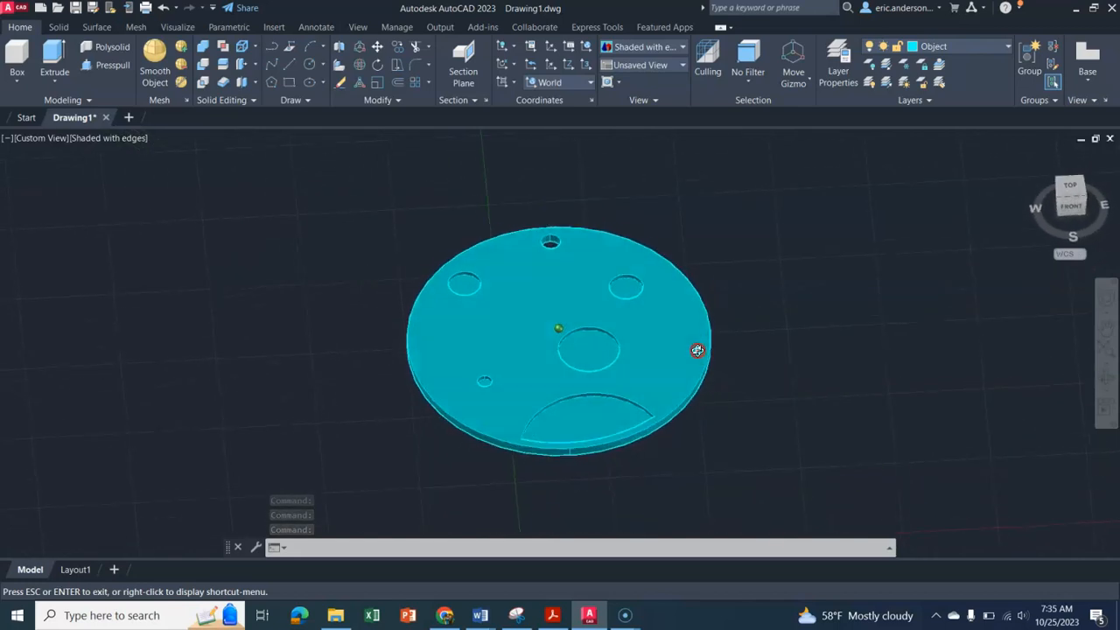
left_click_drag(696, 350, 525, 254)
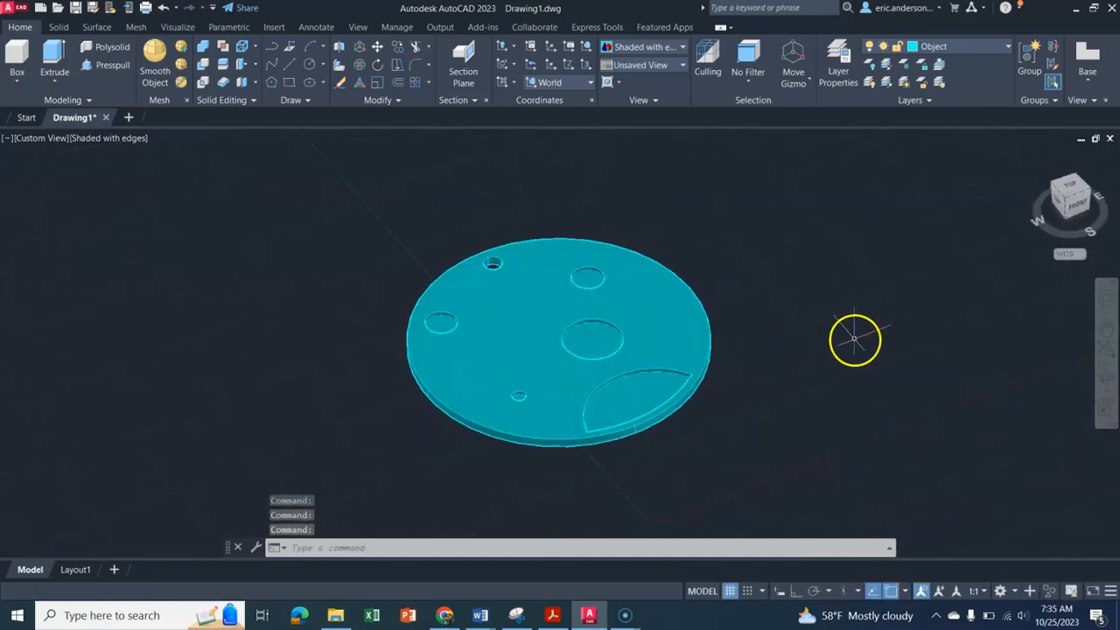
mouse_move(266, 272)
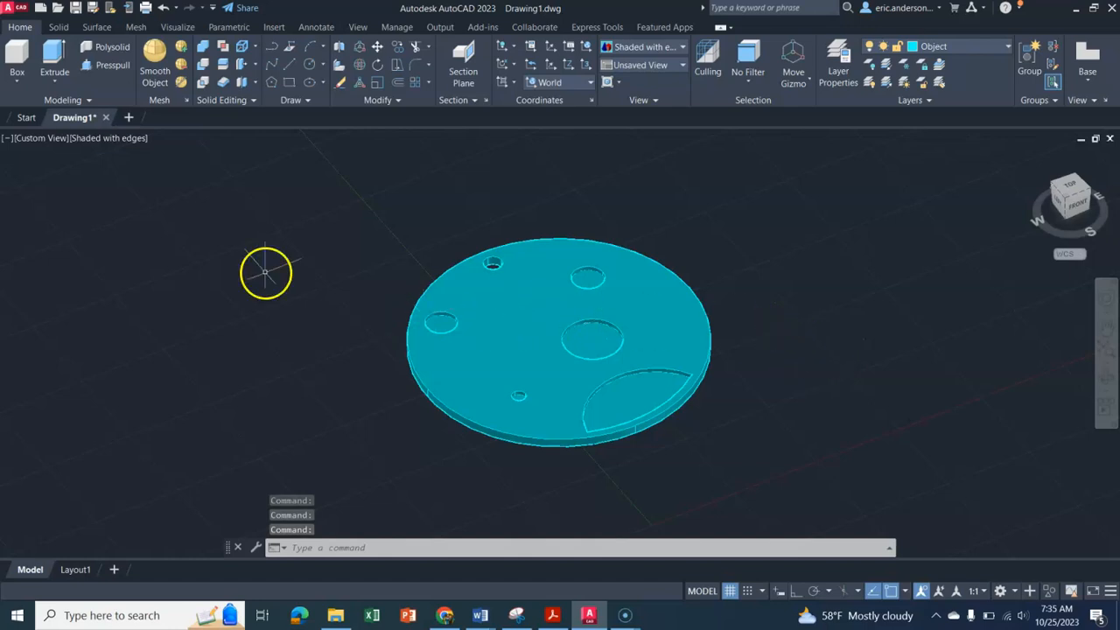
mouse_move(117, 380)
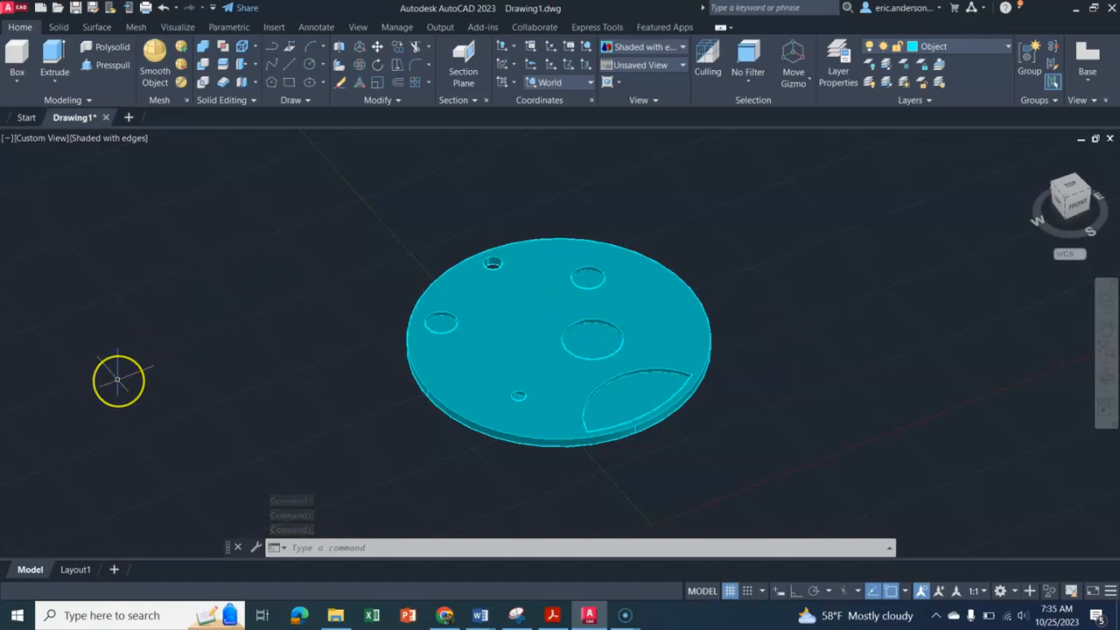